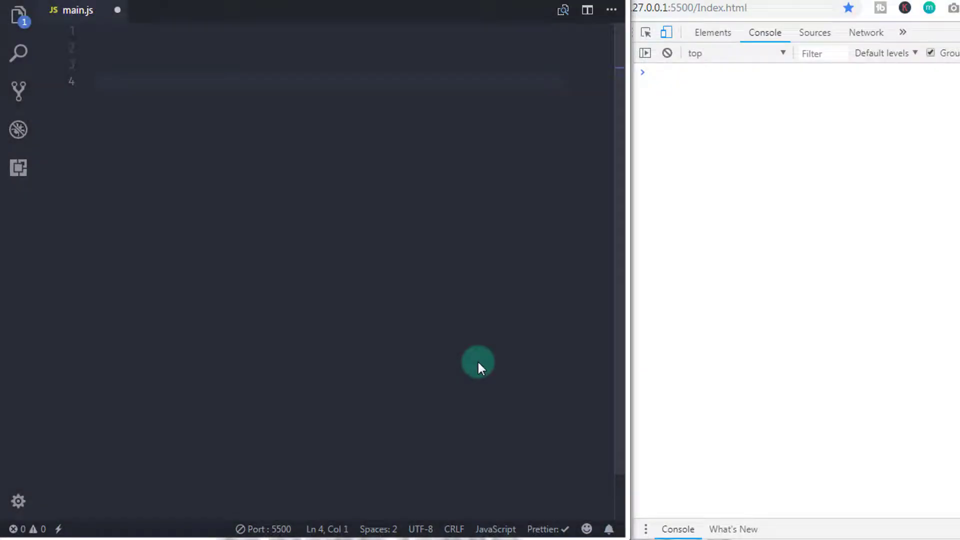
{"action": "mouse_move", "coordinate": [183, 113]}
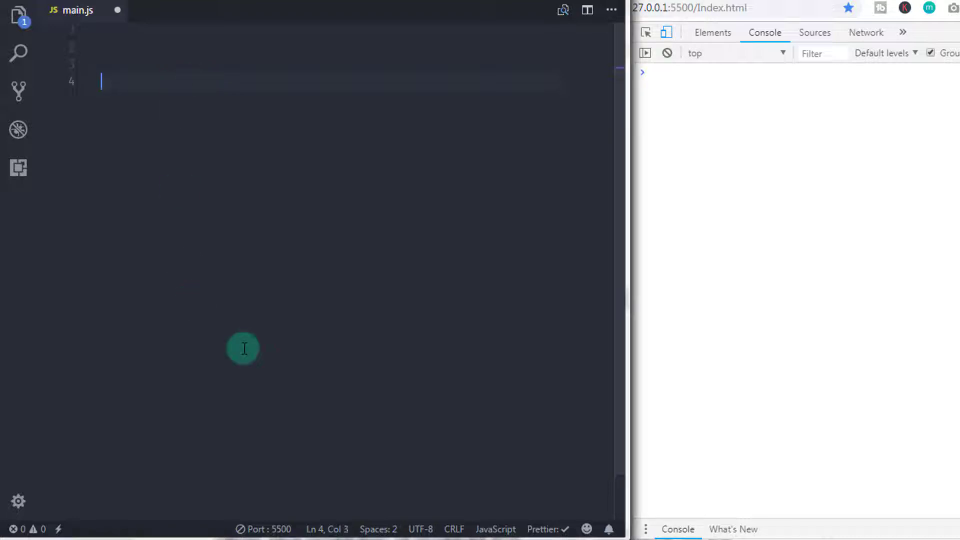
Step: Add a /* Do/While Loop */ heading comment and start another /* comment below it
{"action": "type", "text": "//"}
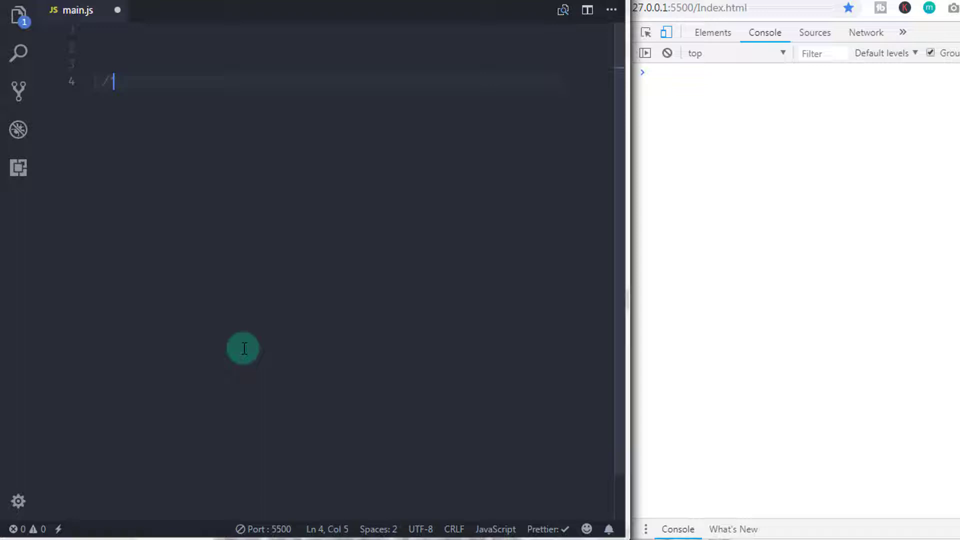
{"action": "type", "text": "*"}
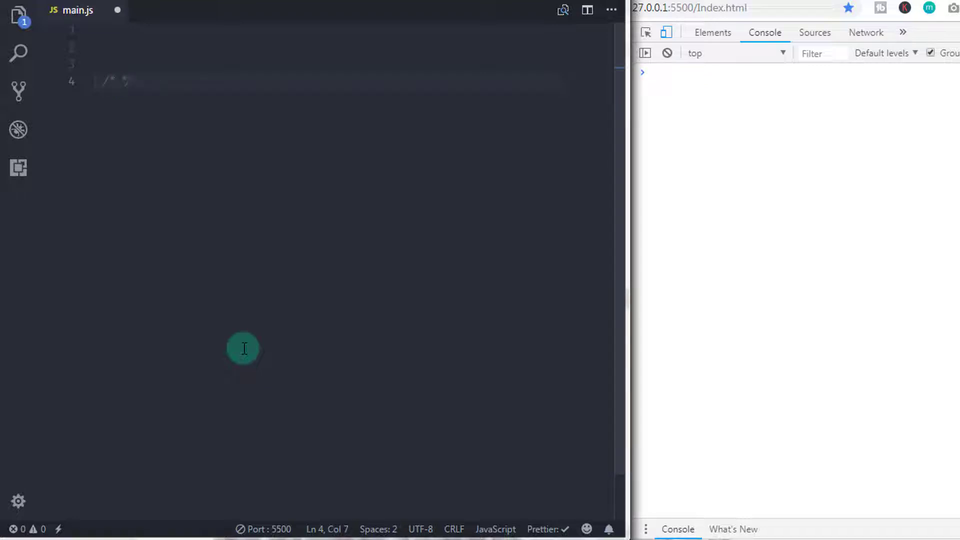
{"action": "type", "text": "d"}
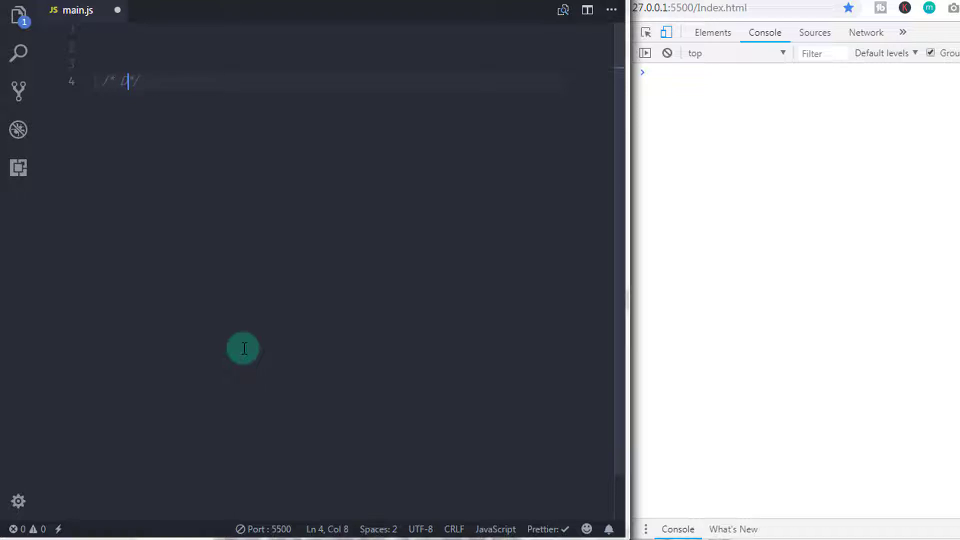
{"action": "type", "text": "D"}
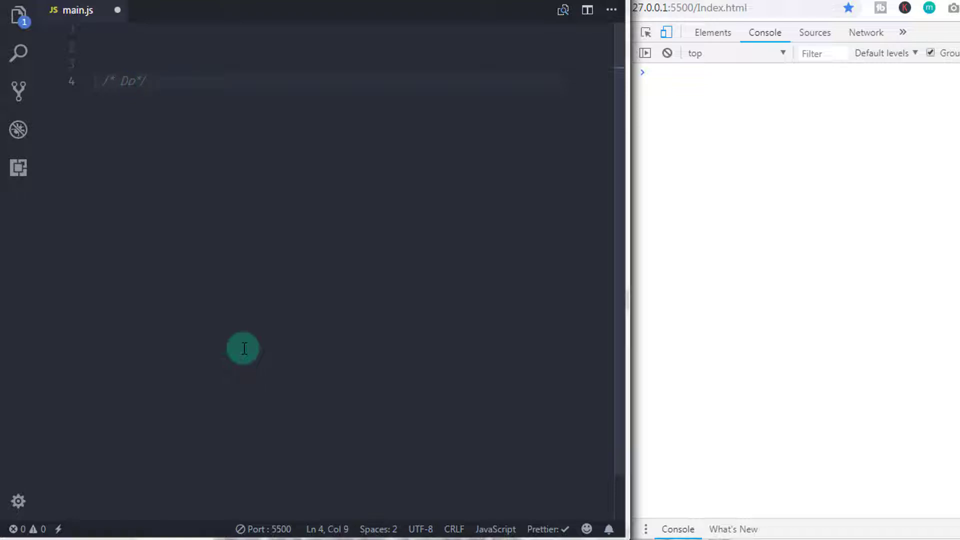
{"action": "type", "text": "/W"}
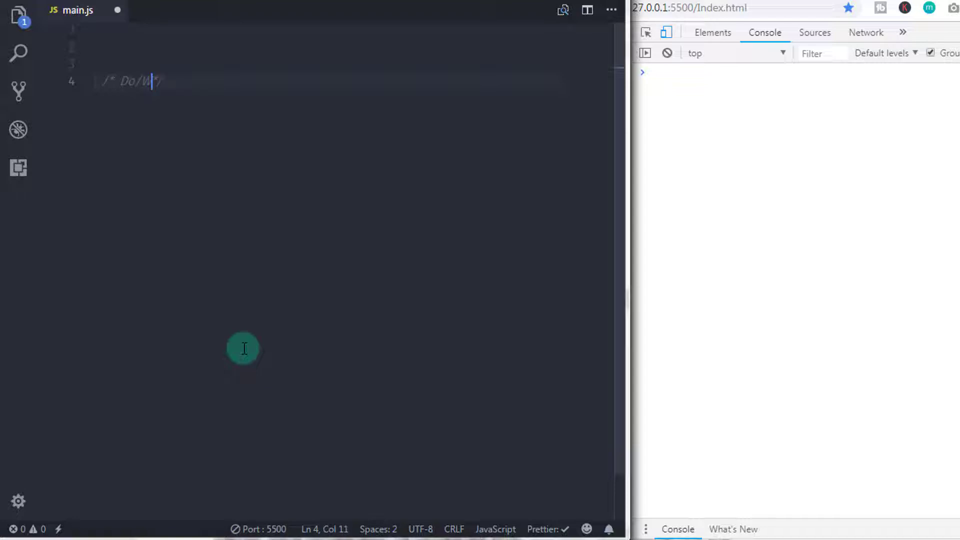
{"action": "type", "text": "hile Loop"}
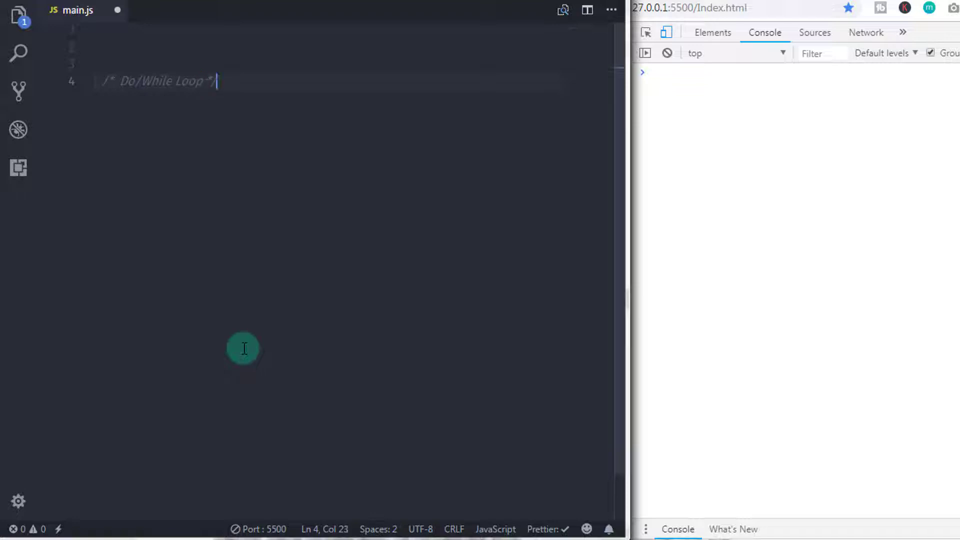
{"action": "key", "text": "Enter"}
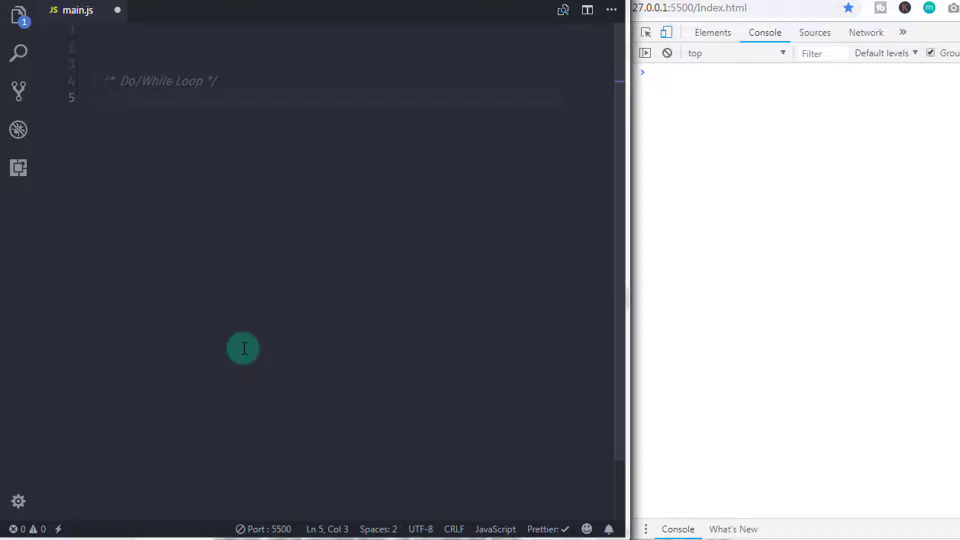
{"action": "type", "text": "/"}
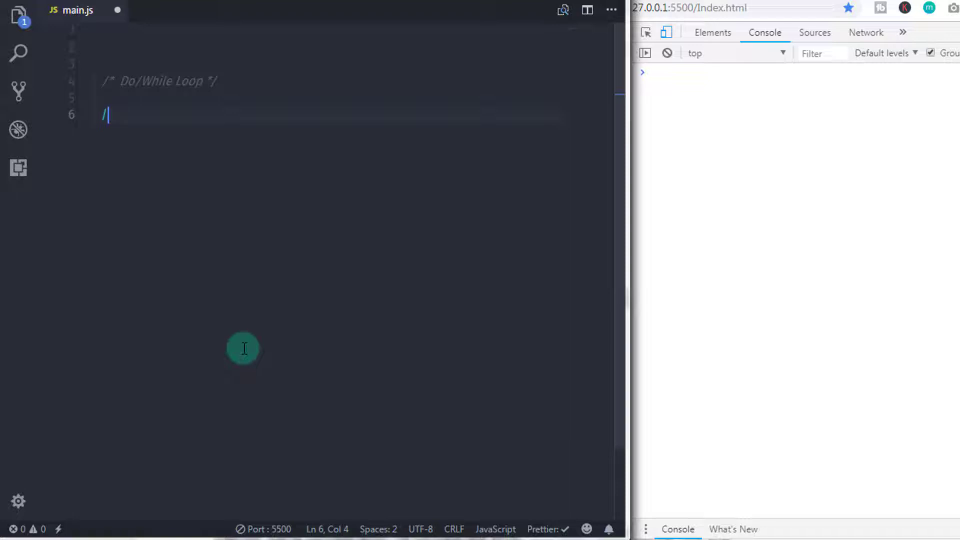
{"action": "type", "text": "*"}
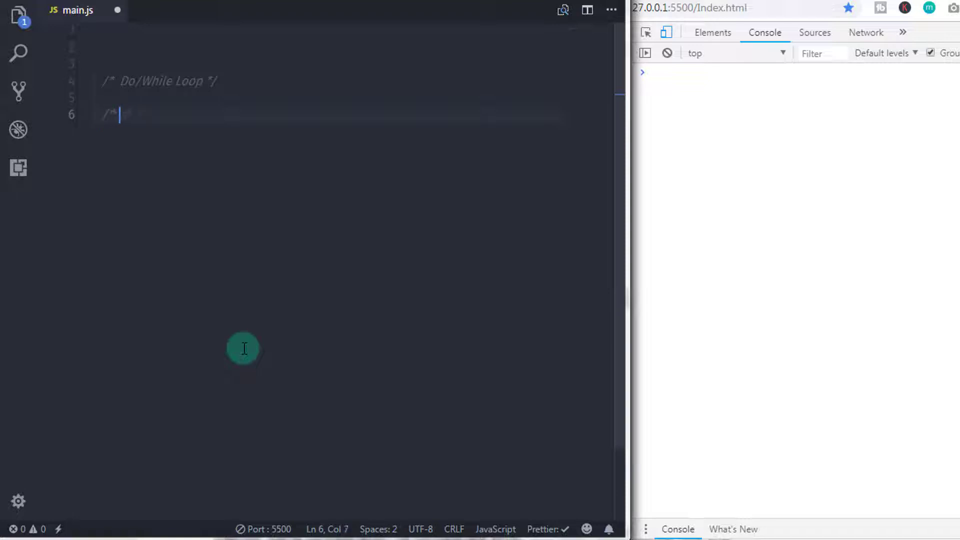
Step: Write /* Syntax */ and a do { statement1; statement2; statementN; } while(expression); skeleton
{"action": "type", "text": "Syntax"}
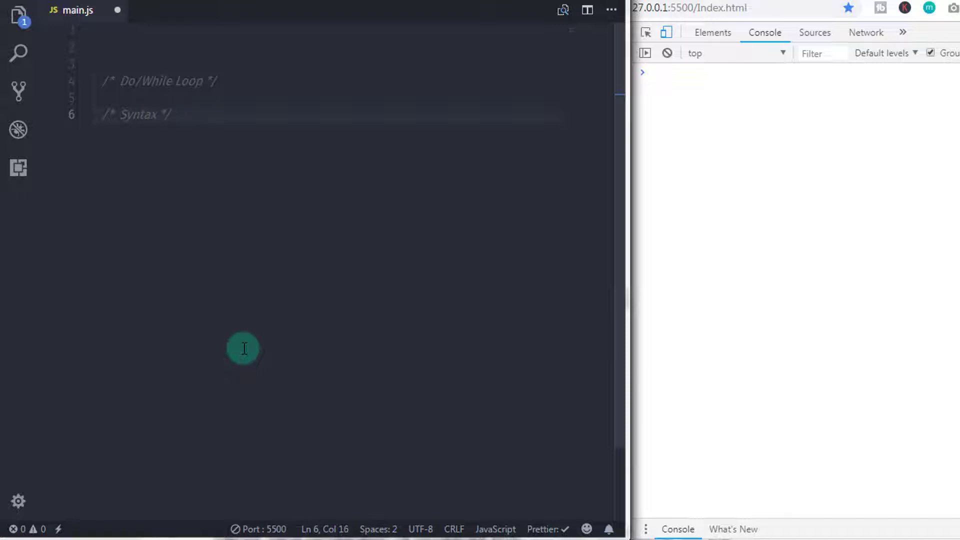
{"action": "type", "text": "do"}
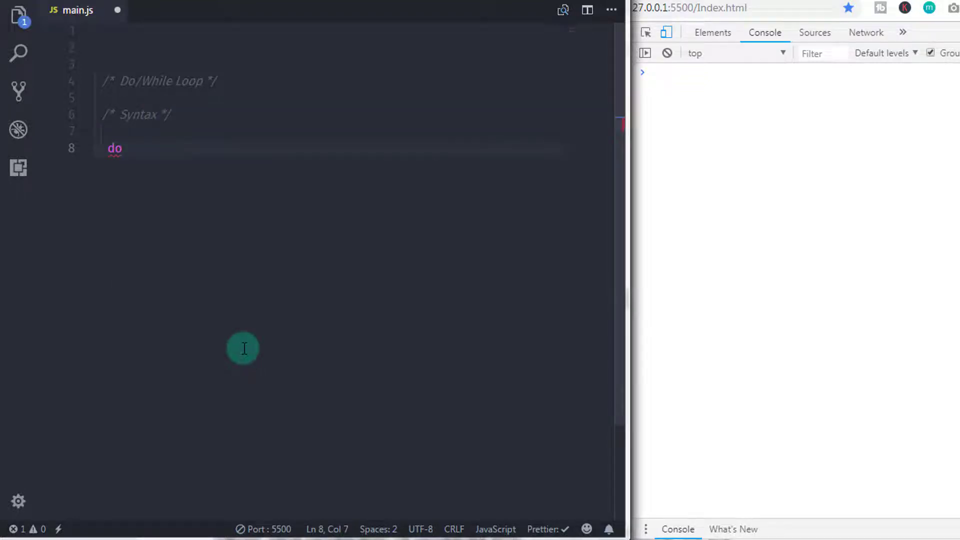
{"action": "key", "text": "Enter"}
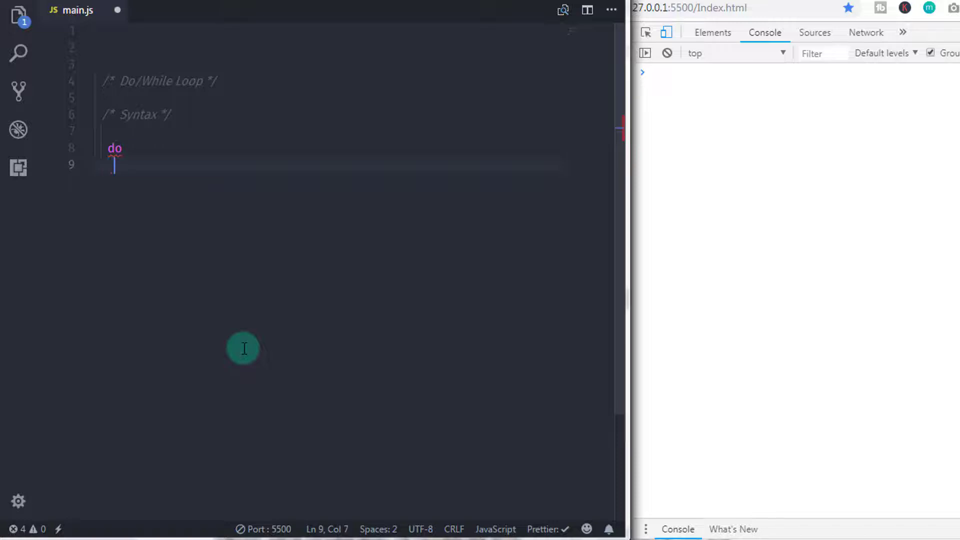
{"action": "type", "text": "statemen"}
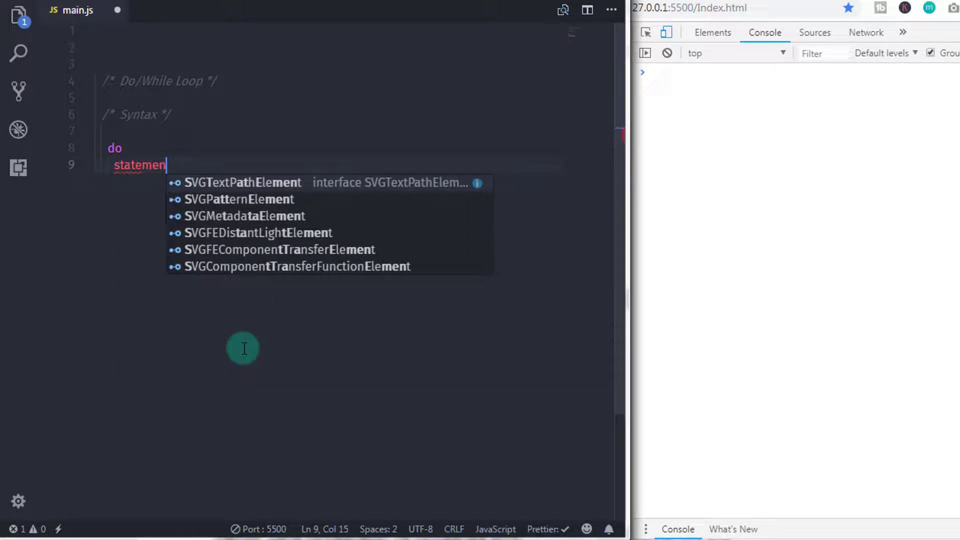
{"action": "type", "text": "t;"}
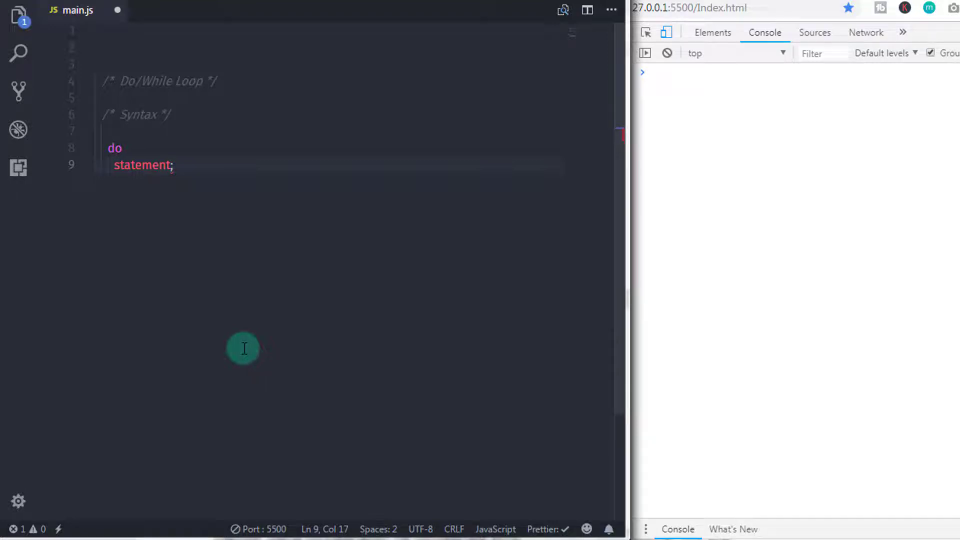
{"action": "type", "text": "while("}
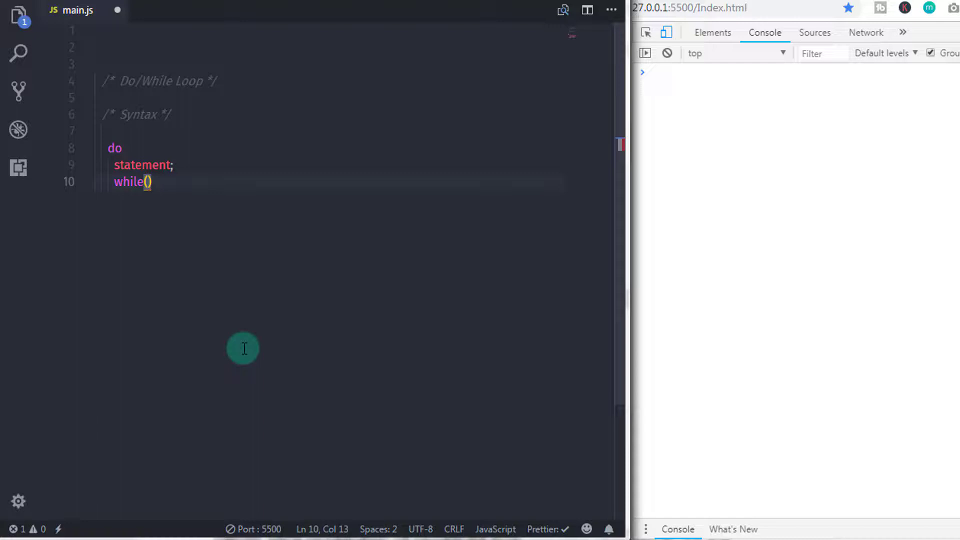
{"action": "type", "text": "expression"}
{"action": "left_click", "coordinate": [355, 148]}
{"action": "type", "text": " {"}
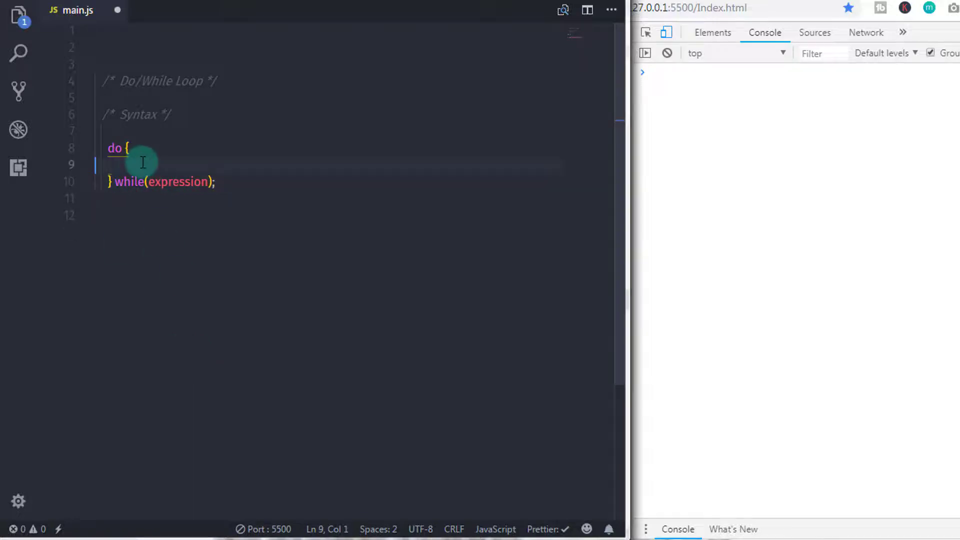
{"action": "type", "text": "statement1;"}
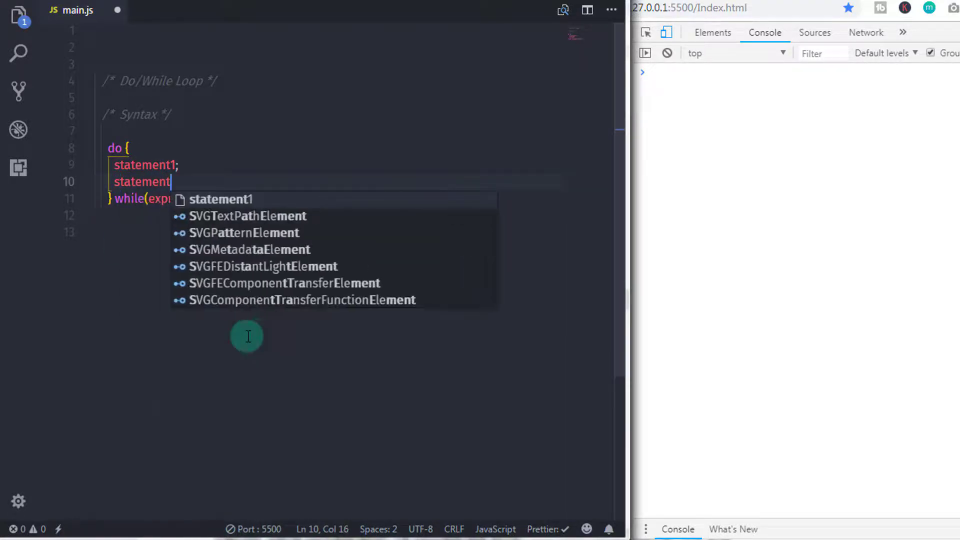
{"action": "type", "text": "2;"}
{"action": "type", "text": "statementN;"}
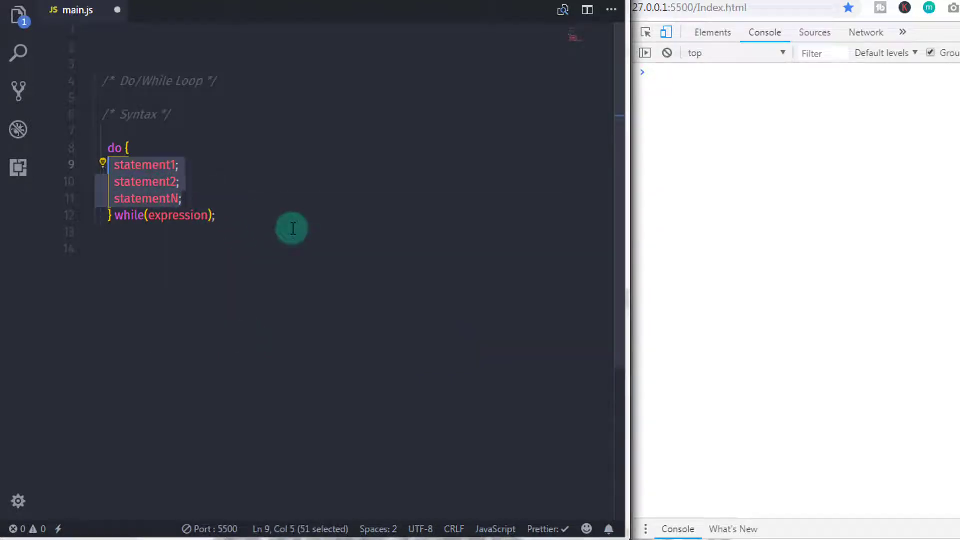
{"action": "mouse_move", "coordinate": [144, 158]}
{"action": "type", "text": "/* Example */"}
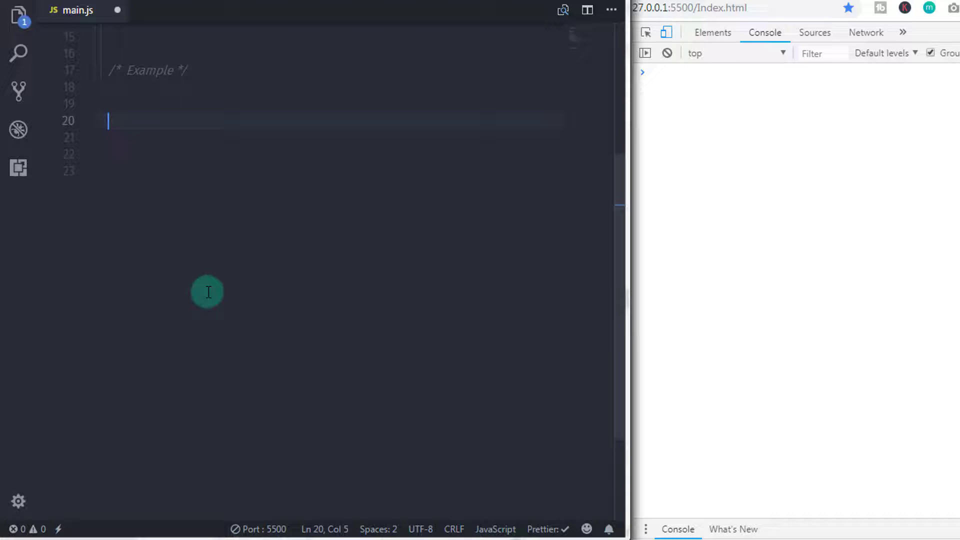
Step: Declare let count = 0; and open an empty do{ block below it
{"action": "type", "text": "let co"}
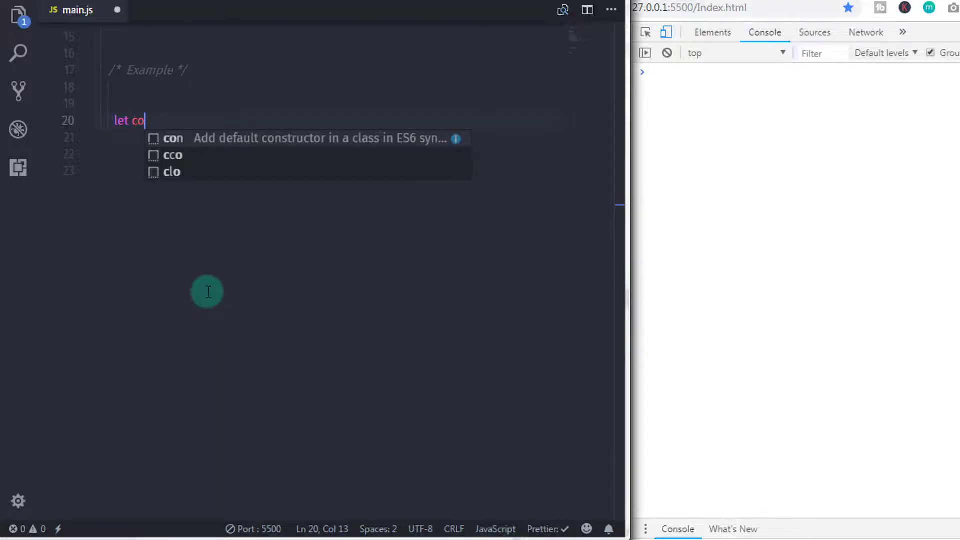
{"action": "type", "text": "unt"}
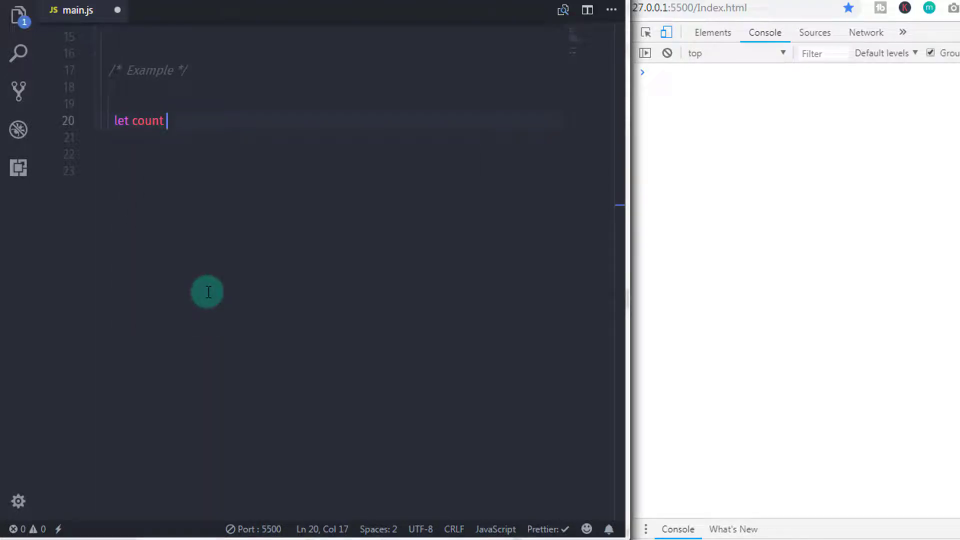
{"action": "type", "text": "= 0;"}
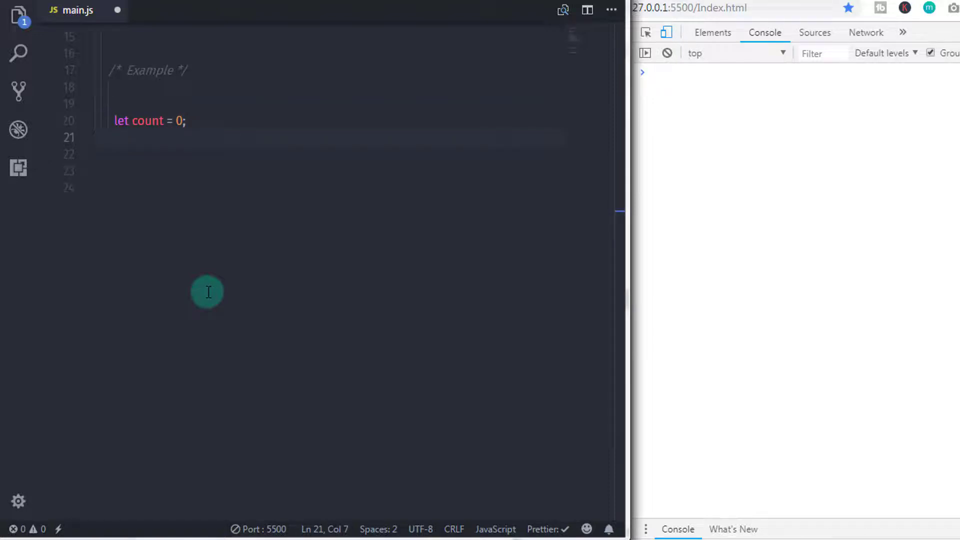
{"action": "type", "text": "do{"}
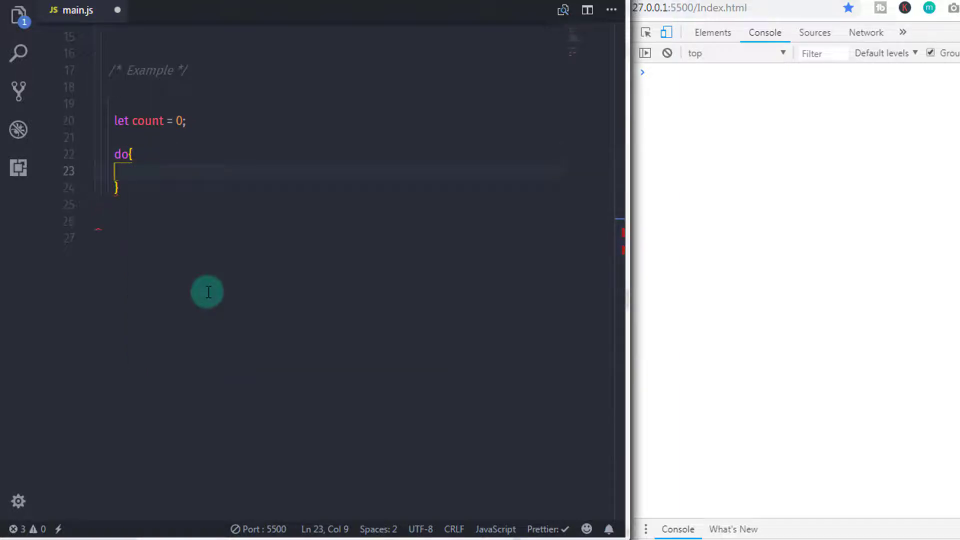
Step: Inside the do block, log "Count Value " + count using the suggested count variable
{"action": "type", "text": "console.log"}
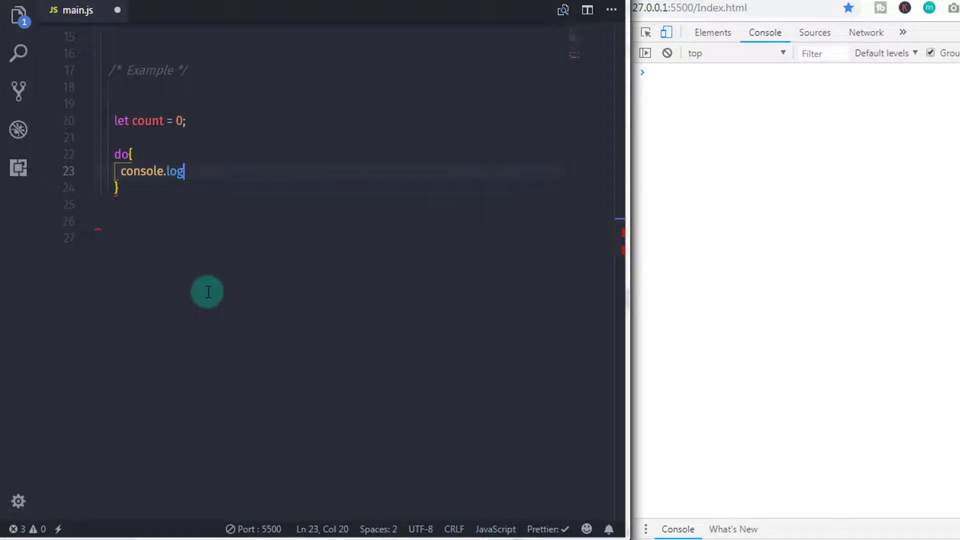
{"action": "type", "text": "("}
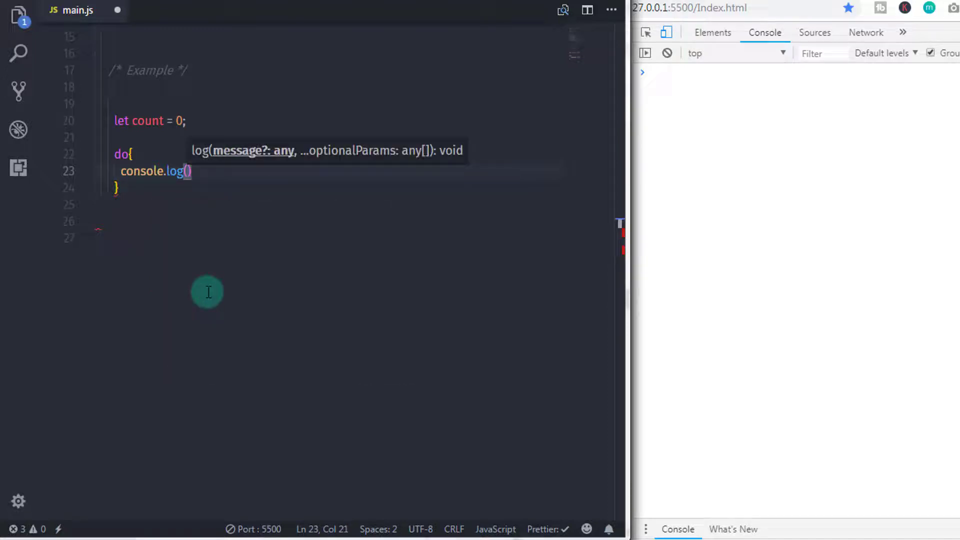
{"action": "type", "text": "\""}
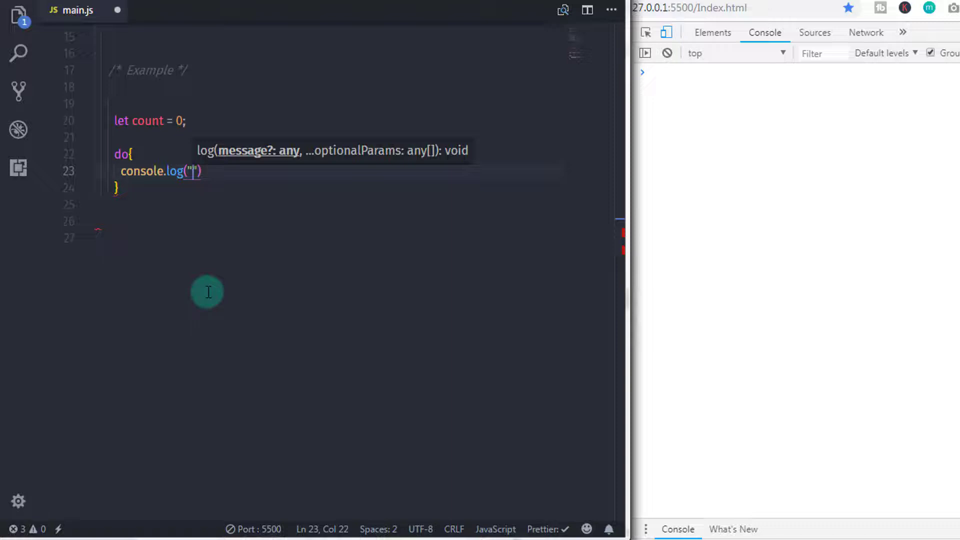
{"action": "type", "text": "Count Value"}
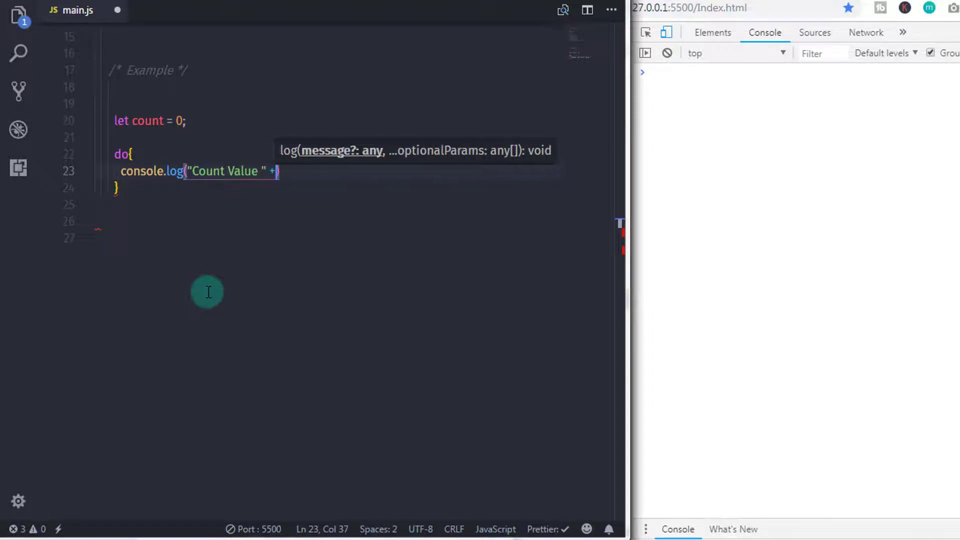
{"action": "type", "text": "cou"}
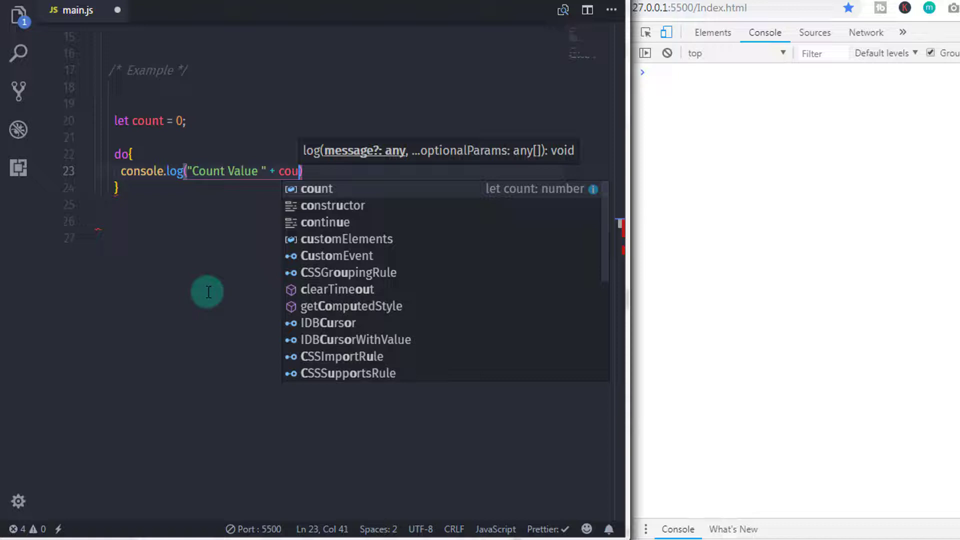
{"action": "key", "text": "Tab"}
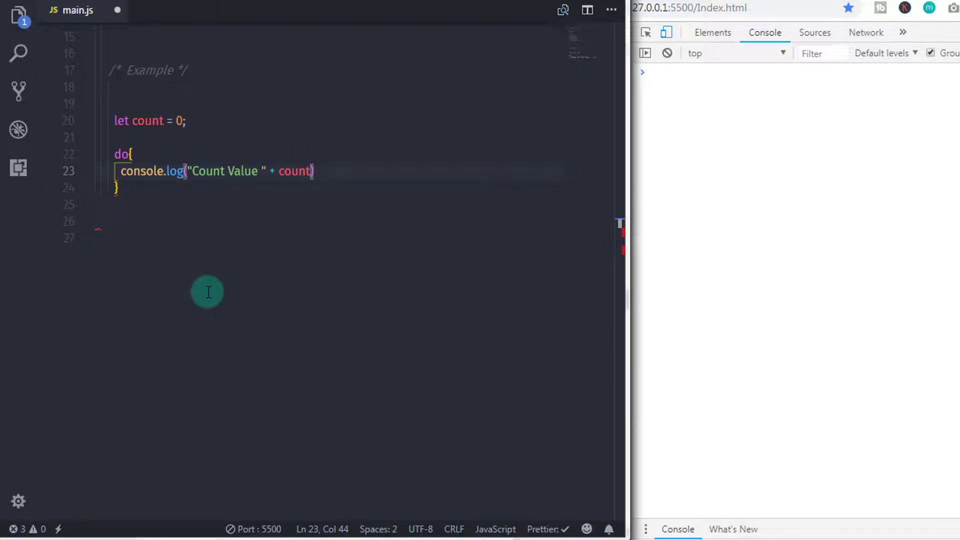
{"action": "key", "text": "Enter"}
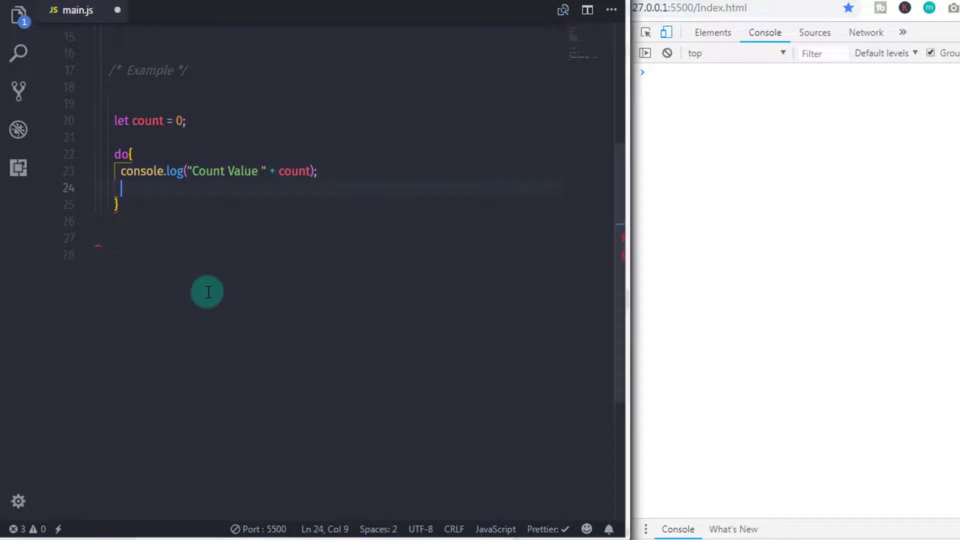
Step: Add count++; and close the loop with while (count < 5);
{"action": "type", "text": "count"}
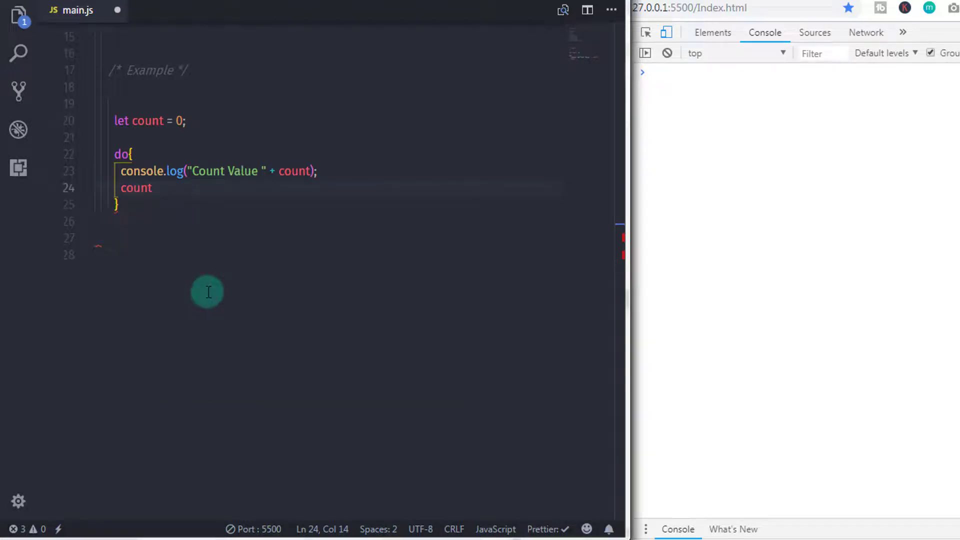
{"action": "type", "text": "++;"}
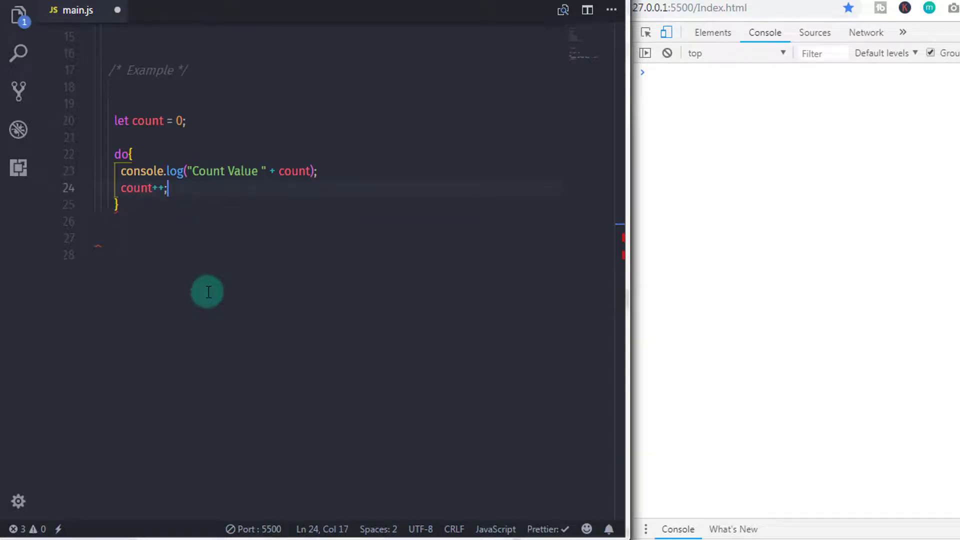
{"action": "type", "text": "while ("}
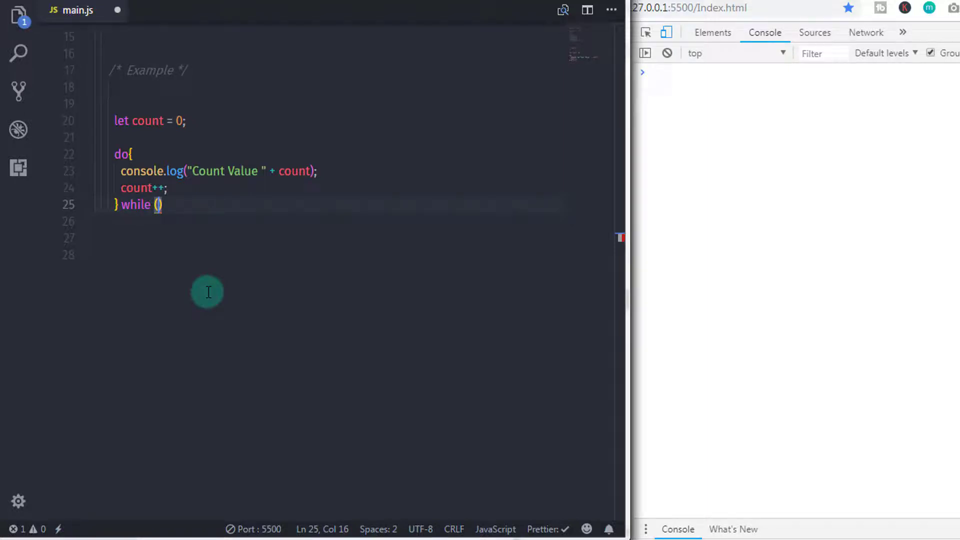
{"action": "type", "text": "count < 5"}
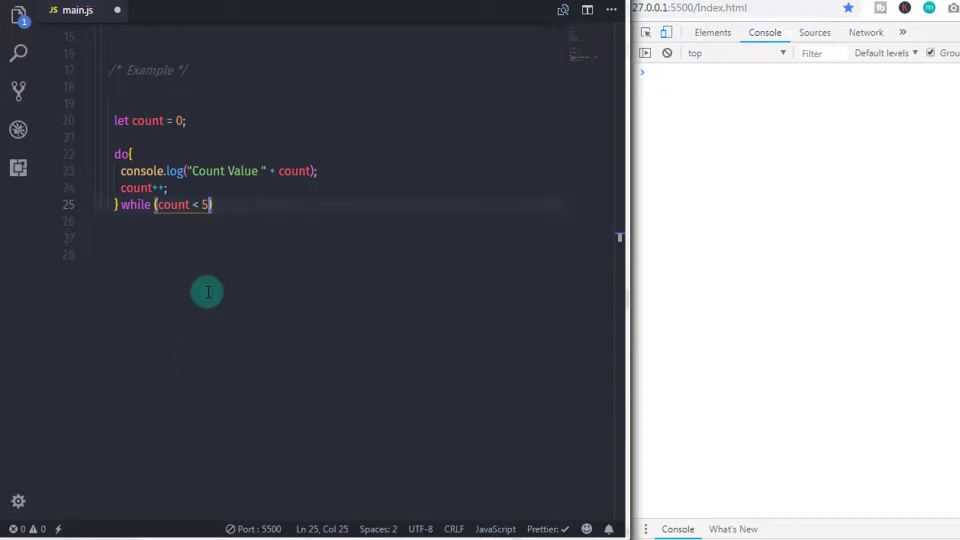
{"action": "type", "text": ");"}
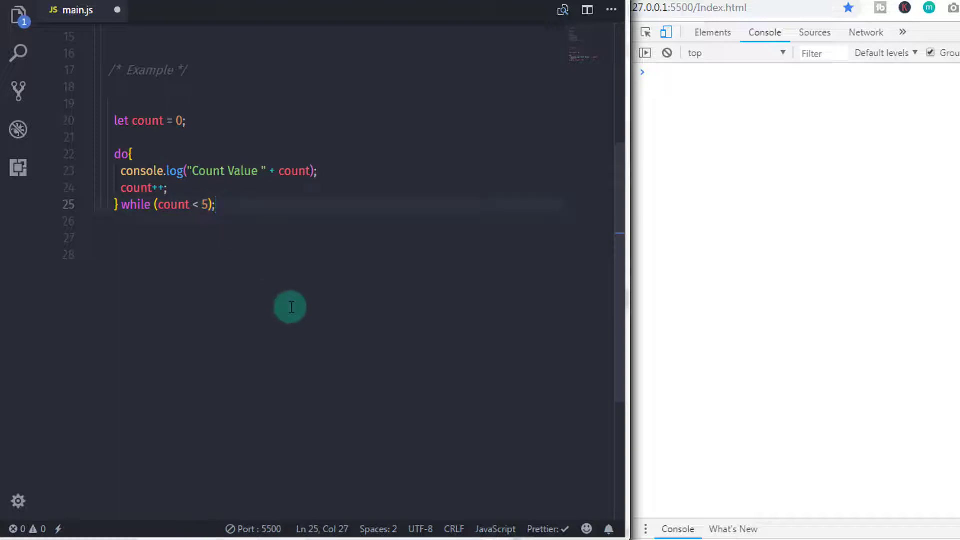
Step: Annotate loop lines: execute this block at least once, print count, increase count by 1
{"action": "left_click", "coordinate": [134, 154]}
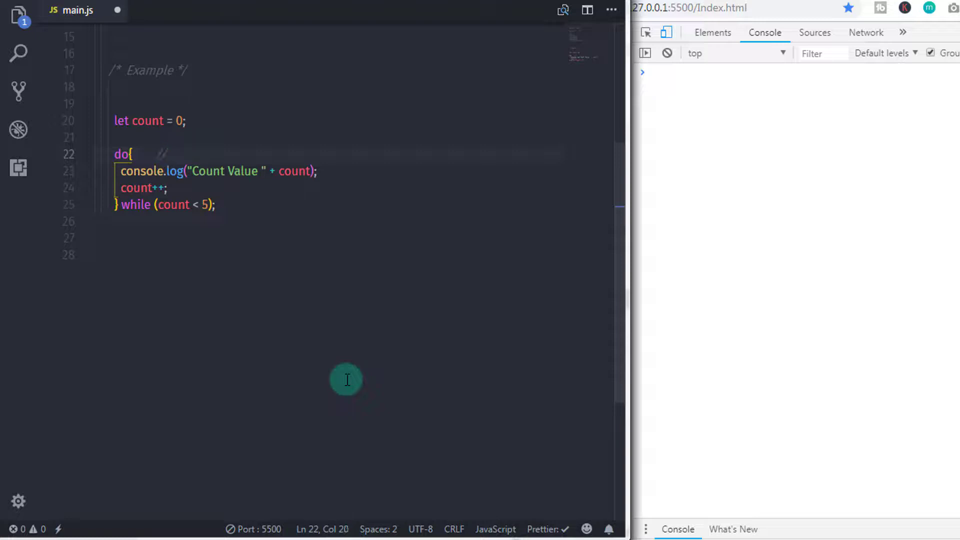
{"action": "type", "text": "// execute th"}
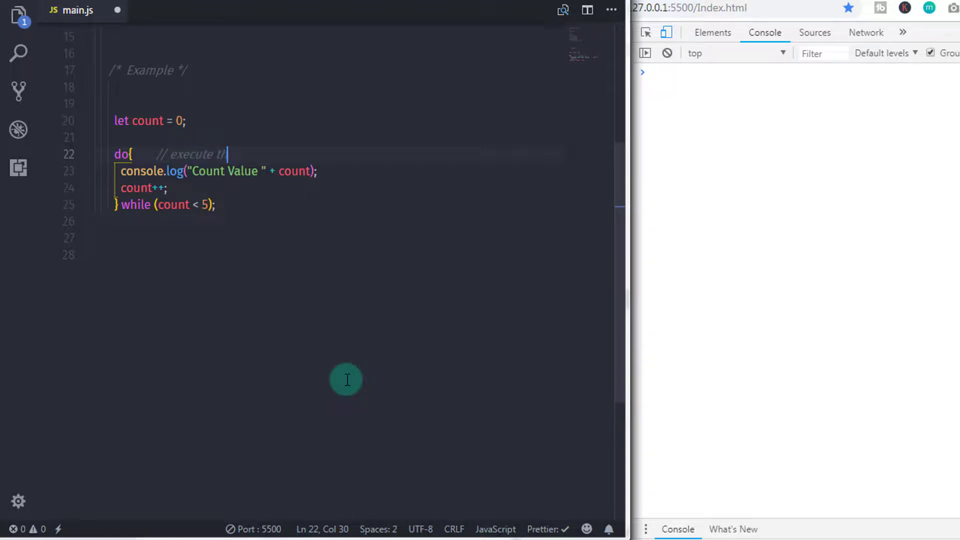
{"action": "type", "text": "this block at least once"}
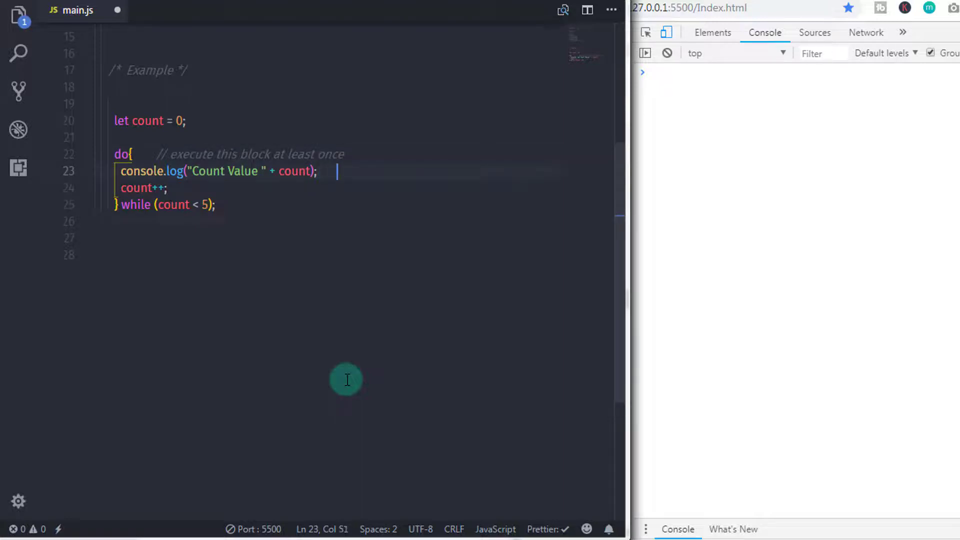
{"action": "type", "text": "// print count variable value on console"}
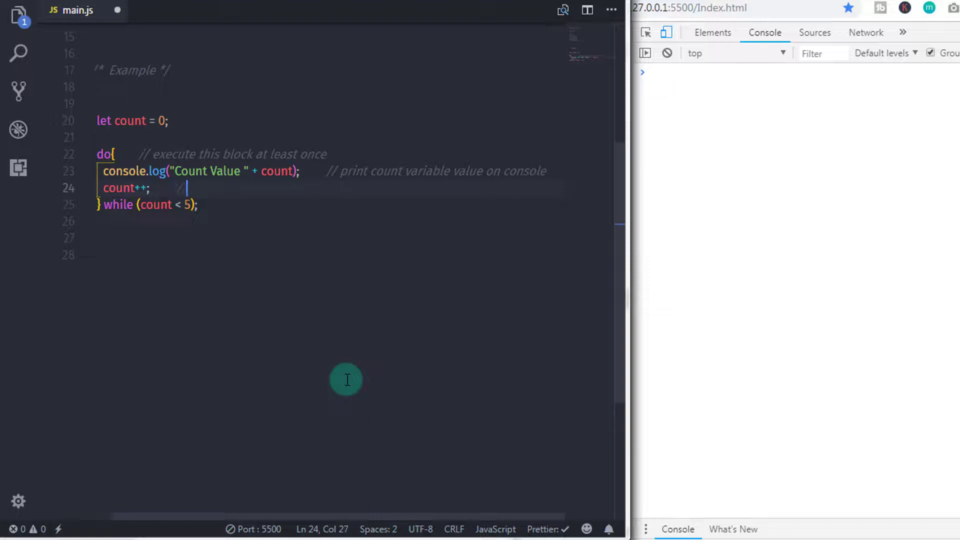
{"action": "type", "text": "// increase count"}
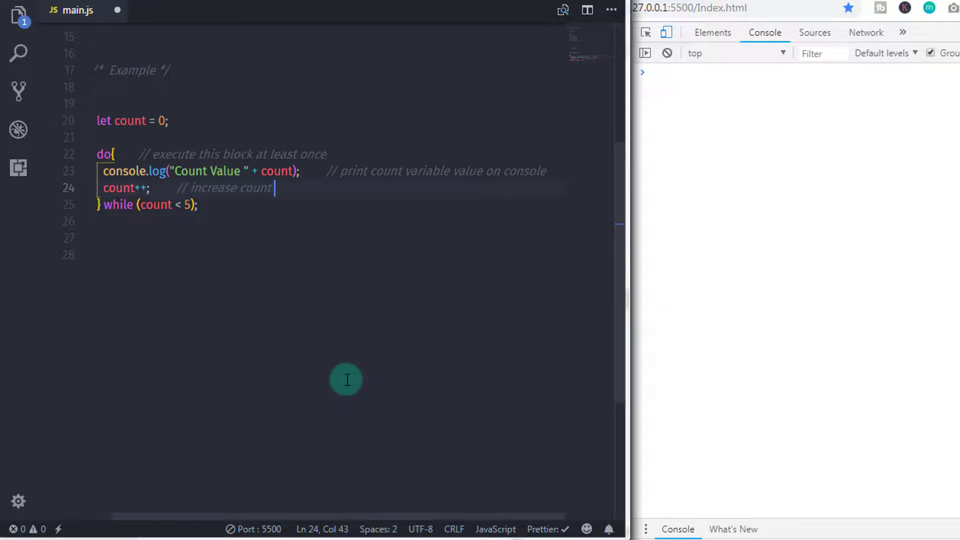
{"action": "type", "text": "\" variable va\""}
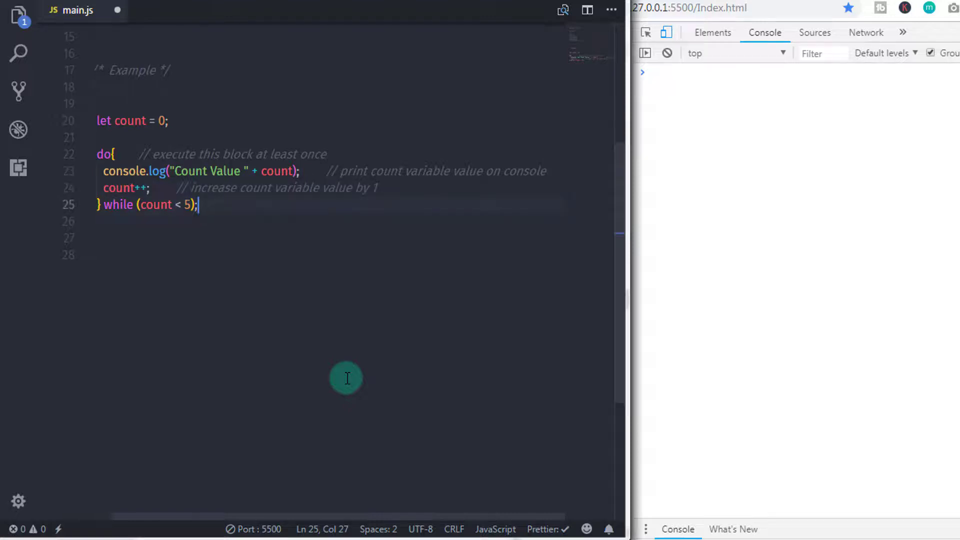
{"action": "type", "text": "// evaluate expression"}
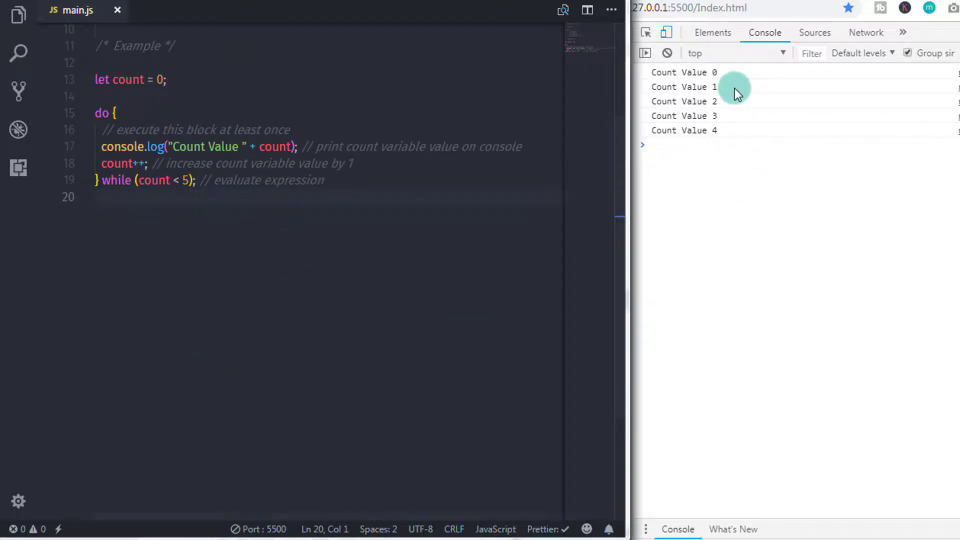
{"action": "mouse_move", "coordinate": [718, 106]}
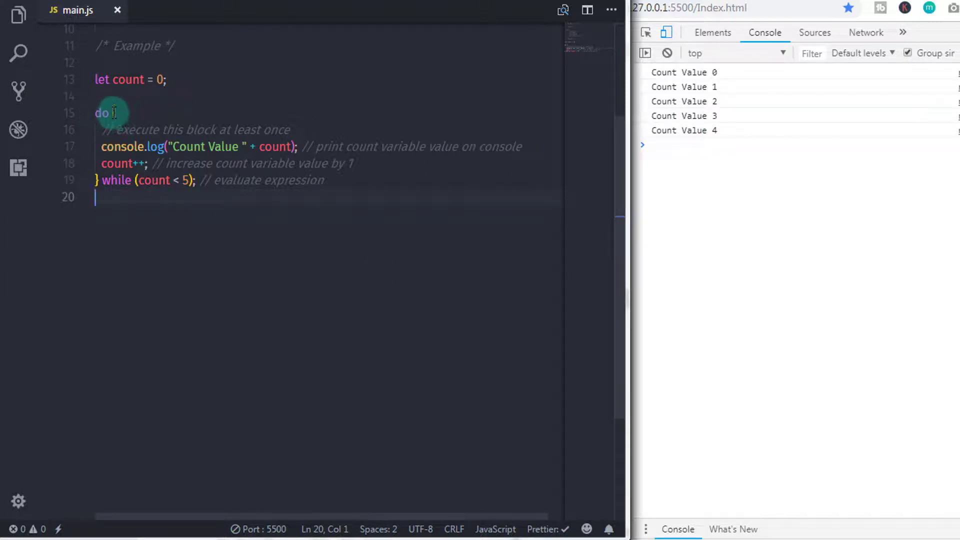
Step: Highlight the count < 5 condition, then the whole do loop body, to explain them
{"action": "left_click_drag", "start_coordinate": [113, 113], "coordinate": [95, 180]}
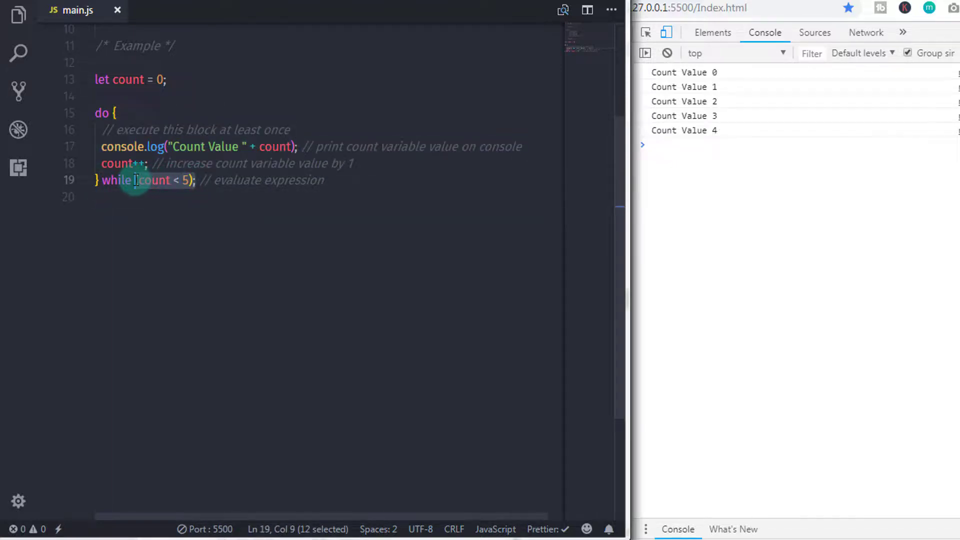
{"action": "mouse_move", "coordinate": [208, 222]}
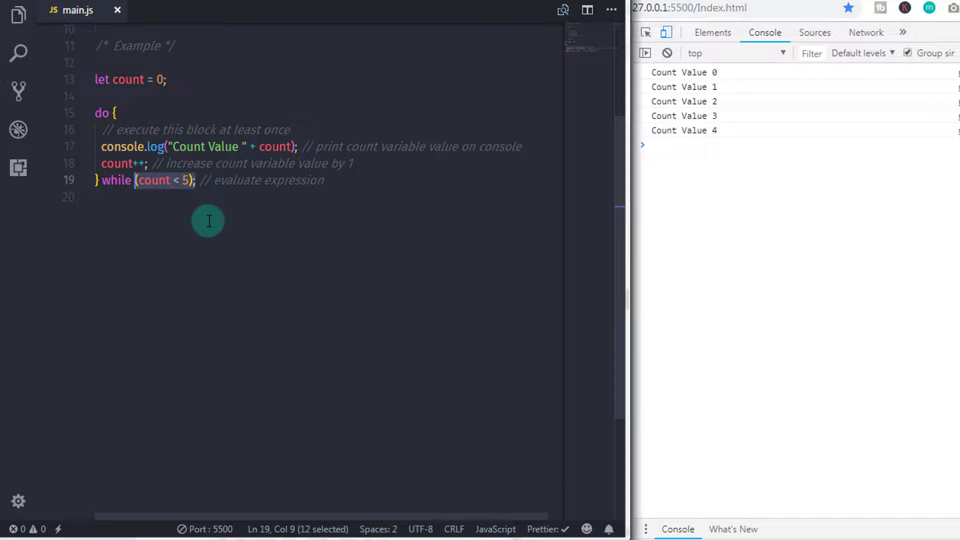
{"action": "left_click", "coordinate": [80, 182]}
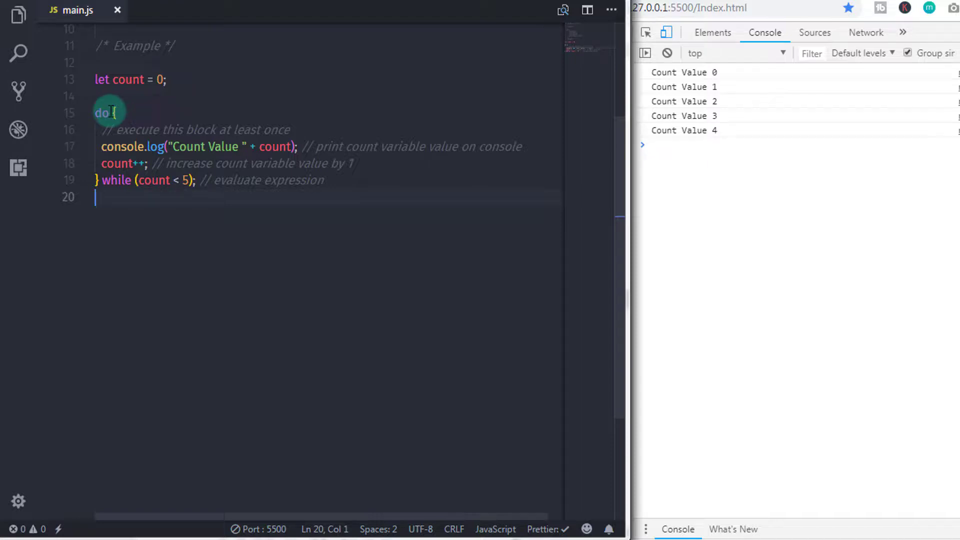
{"action": "left_click_drag", "start_coordinate": [110, 129], "coordinate": [96, 180]}
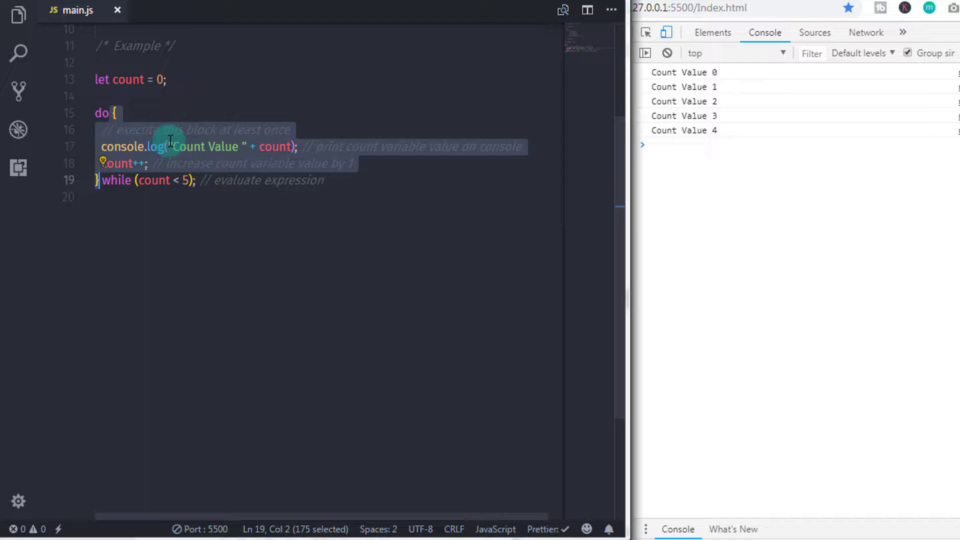
{"action": "mouse_move", "coordinate": [236, 179]}
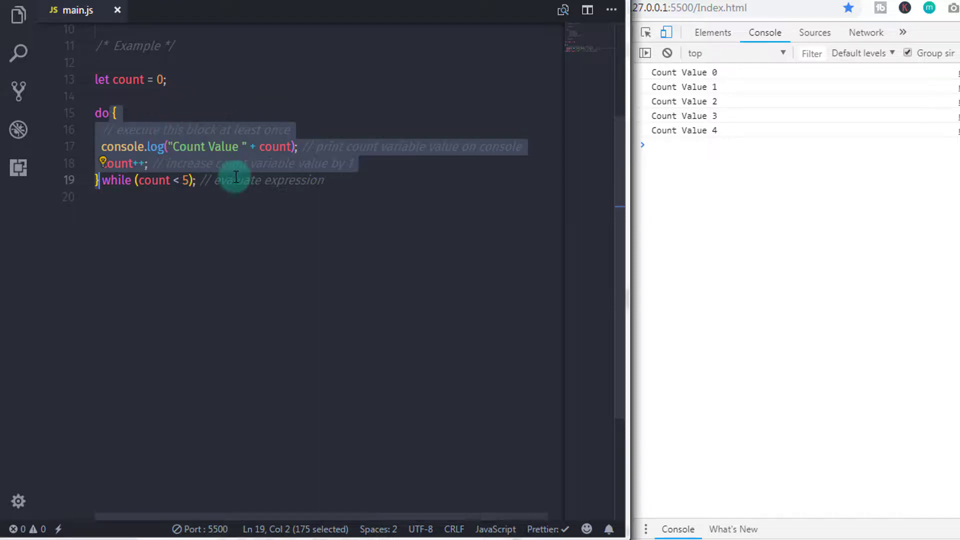
{"action": "mouse_move", "coordinate": [173, 258]}
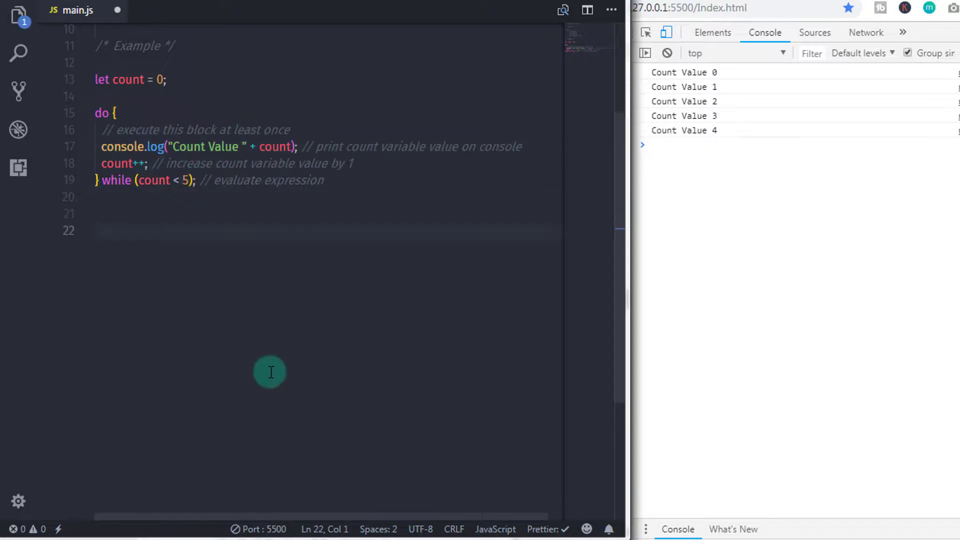
Step: Start a block comment: when count becomes 5, the while expression returns false
{"action": "type", "text": "*"}
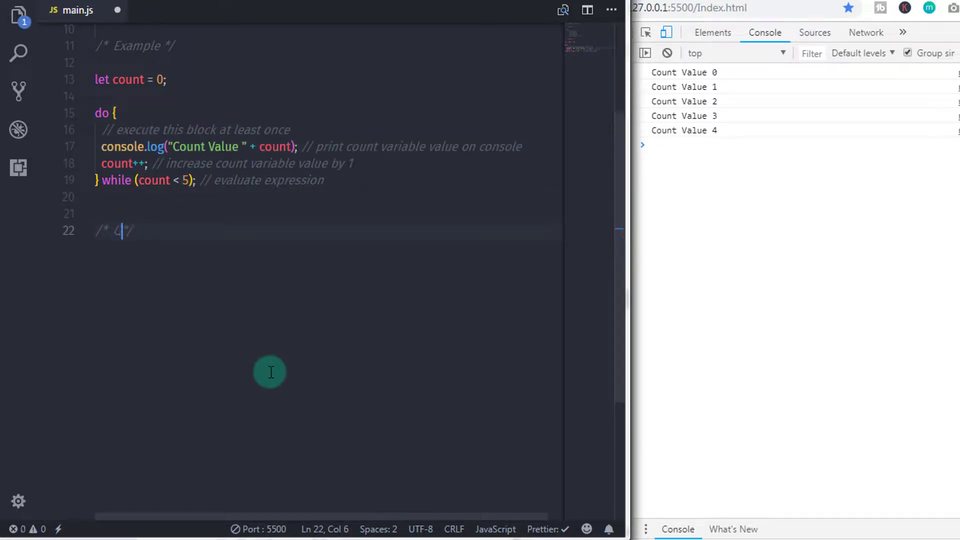
{"action": "type", "text": "When count variable i"}
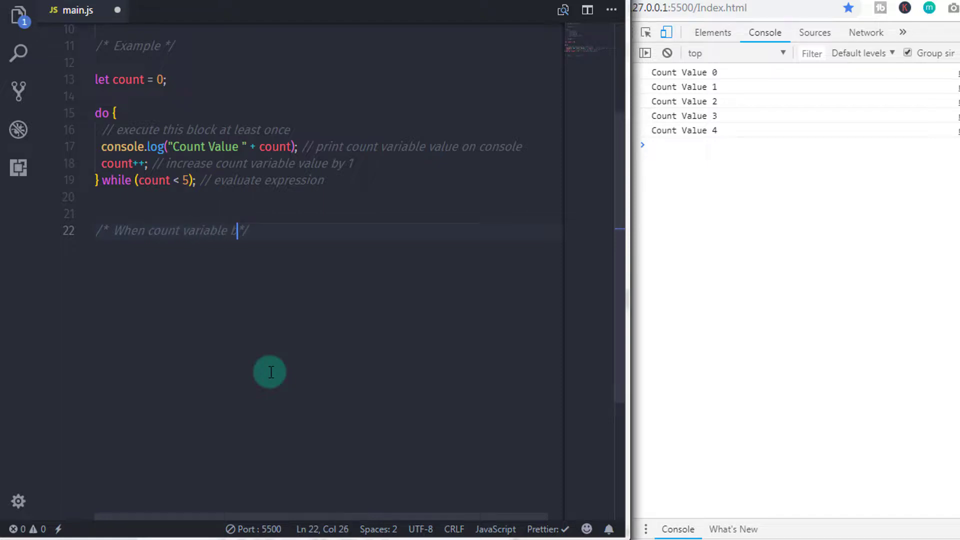
{"action": "type", "text": "value va"}
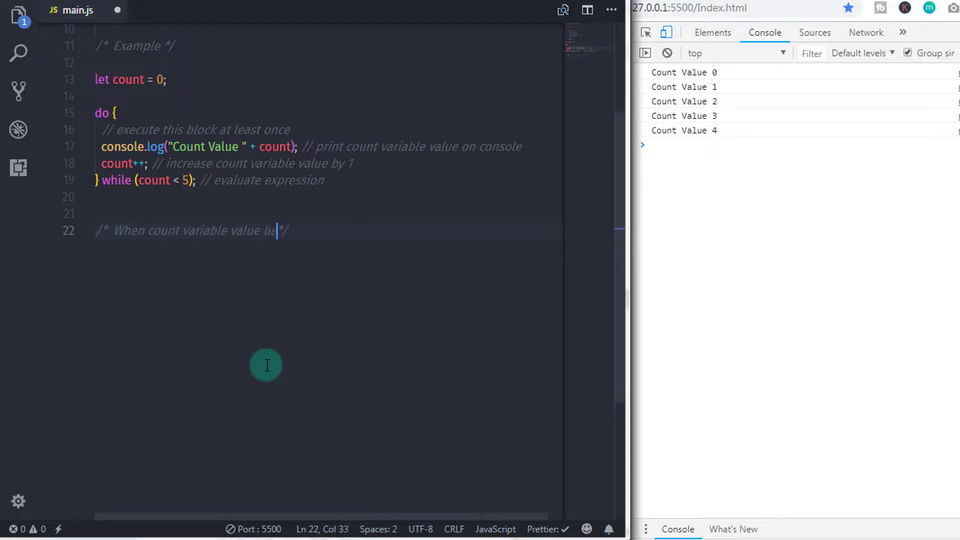
{"action": "type", "text": "came 5 while"}
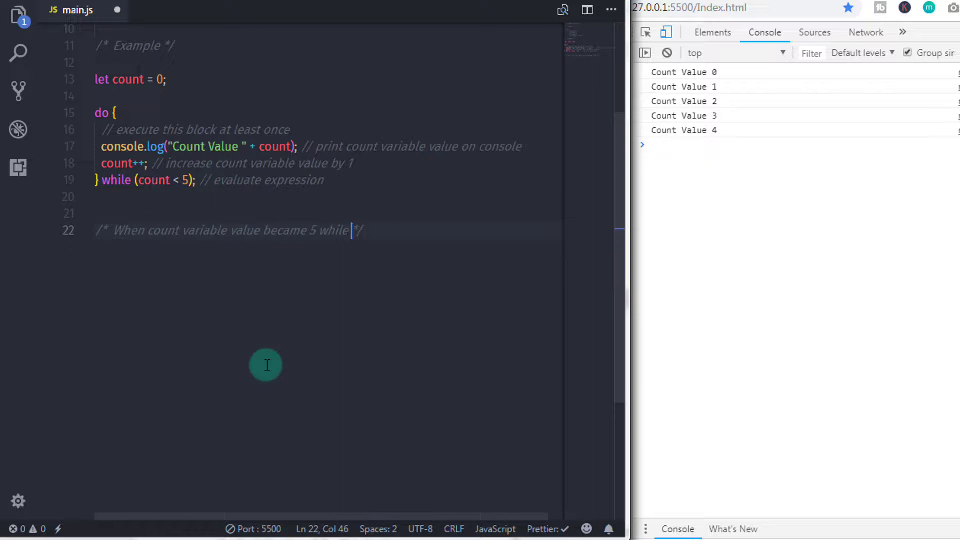
{"action": "type", "text": "expression return false"}
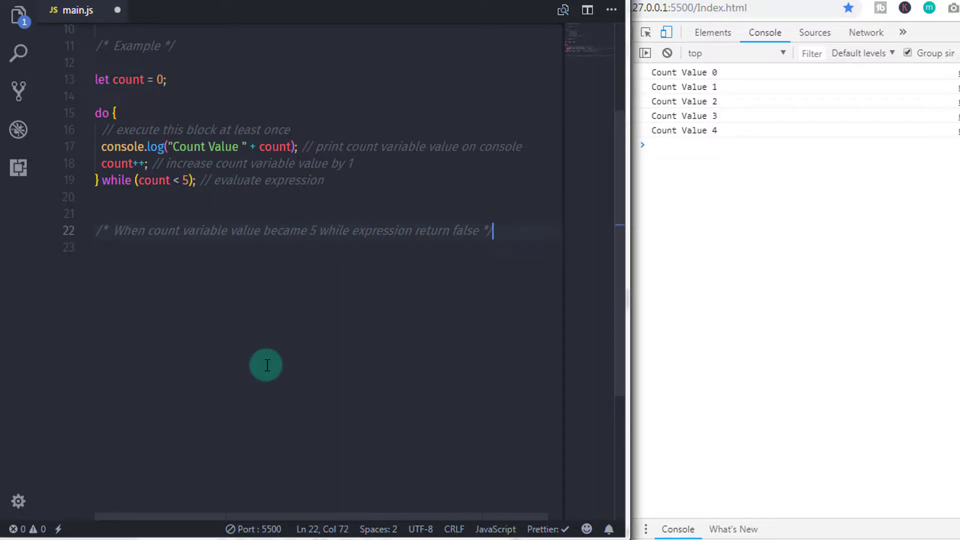
{"action": "key", "text": "Enter"}
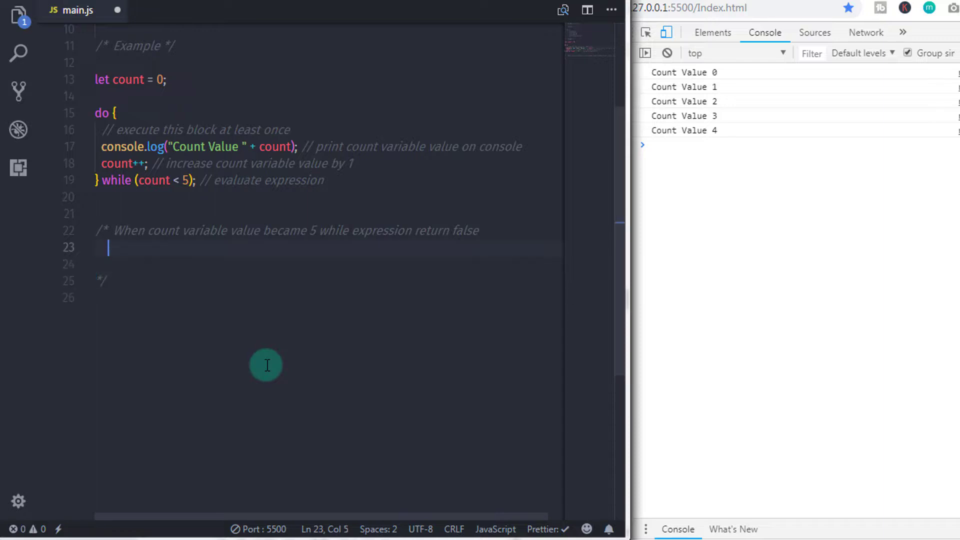
Step: Explain 5 is not less than 5, so (count < 5) terminates the loop, then delete the text
{"action": "type", "text": "because"}
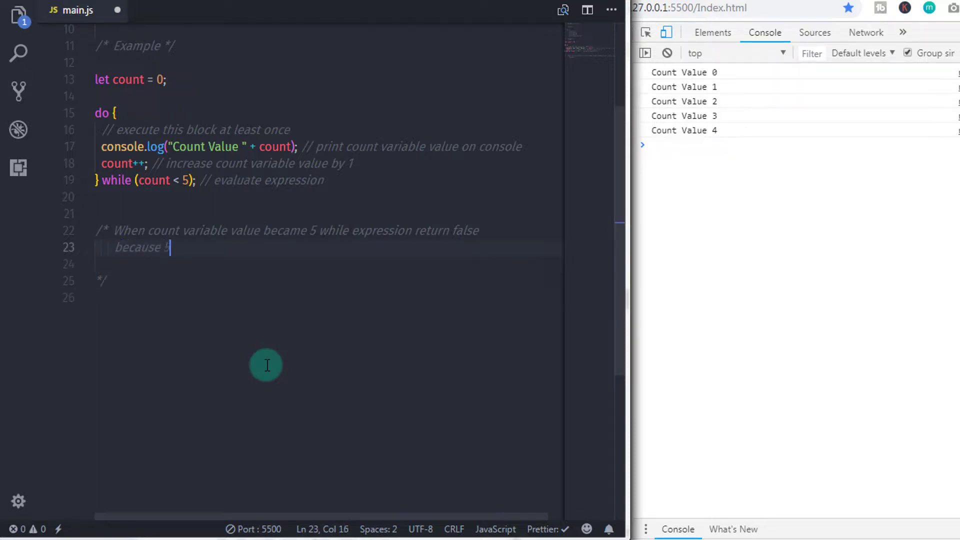
{"action": "type", "text": "5 is not less than"}
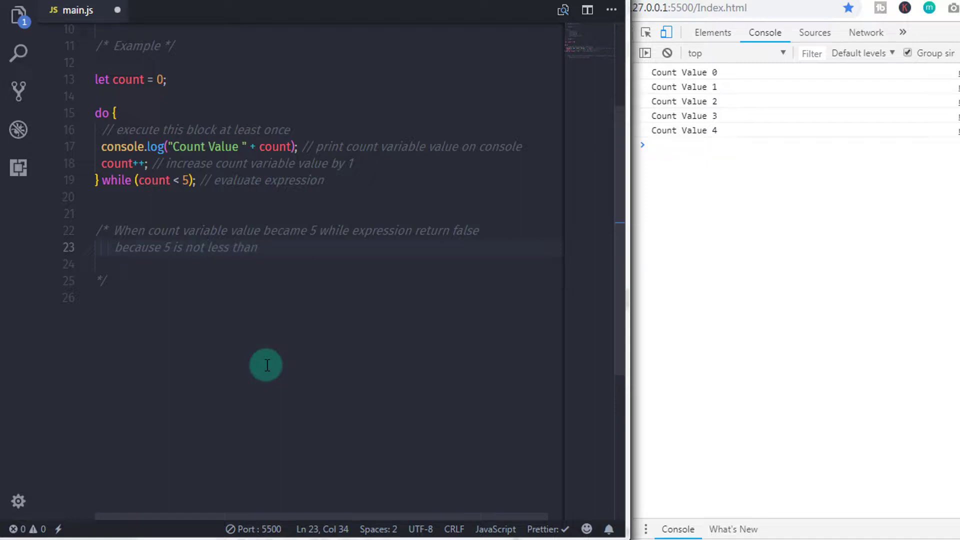
{"action": "type", "text": "5;"}
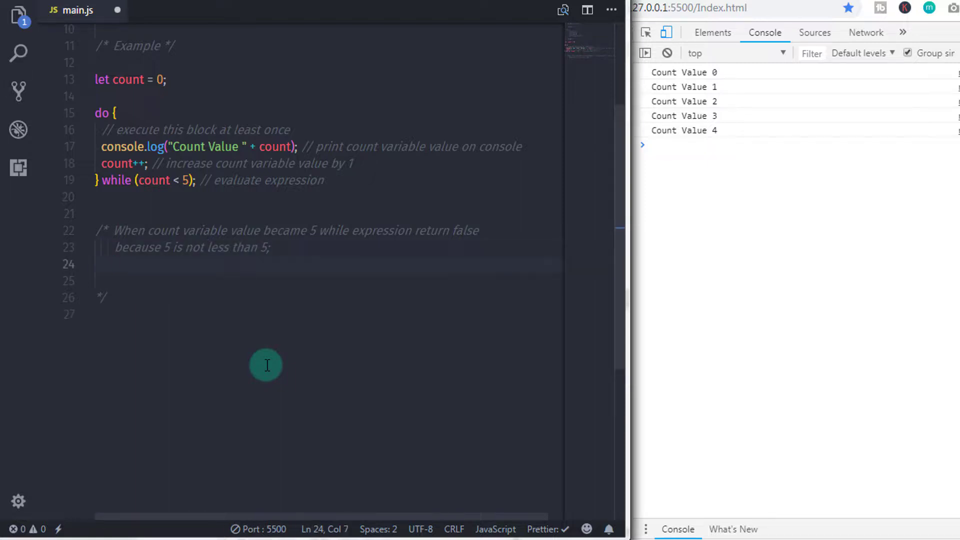
{"action": "type", "text": "so"}
{"action": "type", "text": "while"}
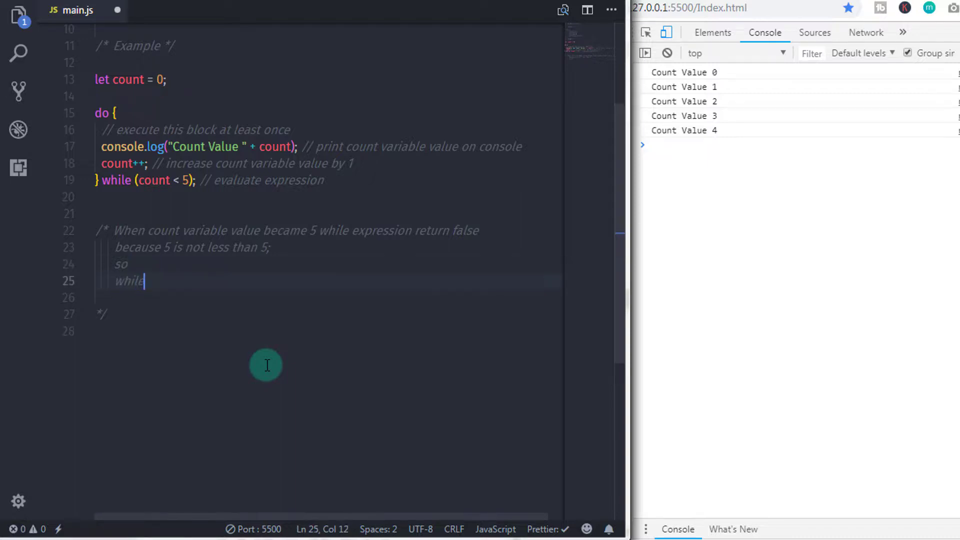
{"action": "type", "text": "(count < 5"}
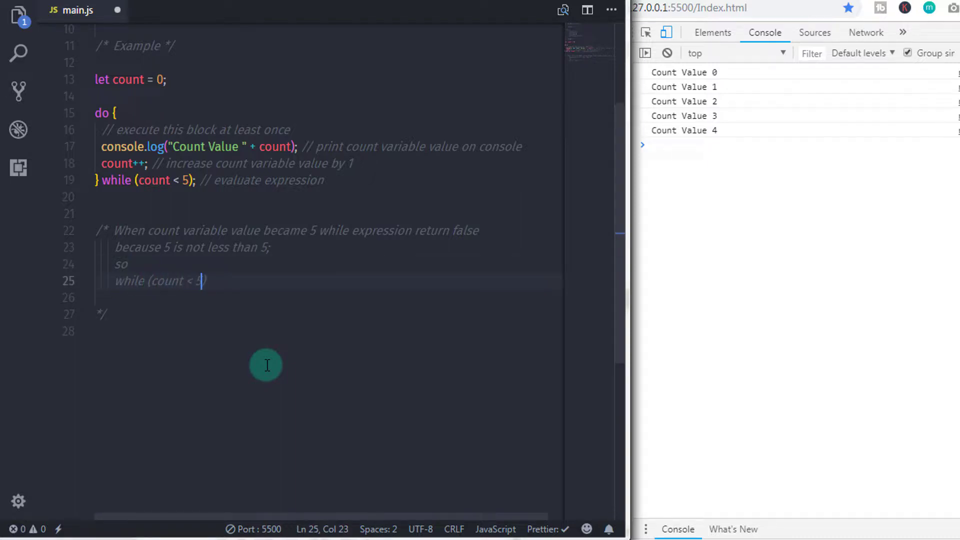
{"action": "type", "text": "5 ) return false"}
{"action": "type", "text": "and termina"}
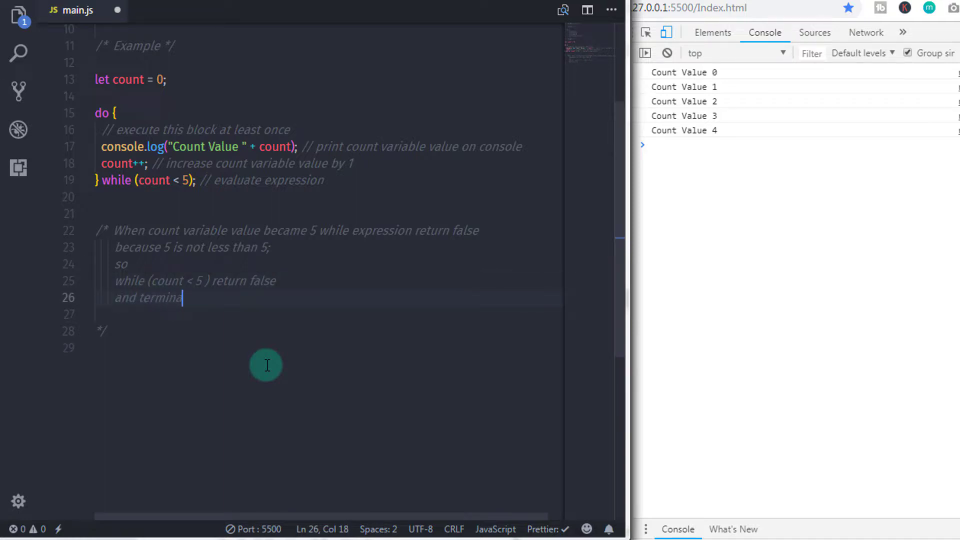
{"action": "type", "text": "te the loop."}
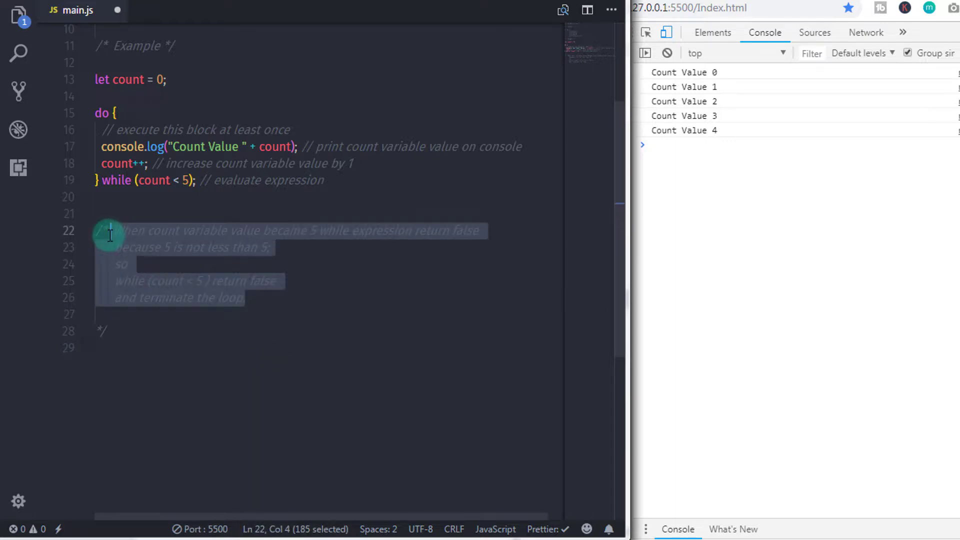
{"action": "key", "text": "Delete"}
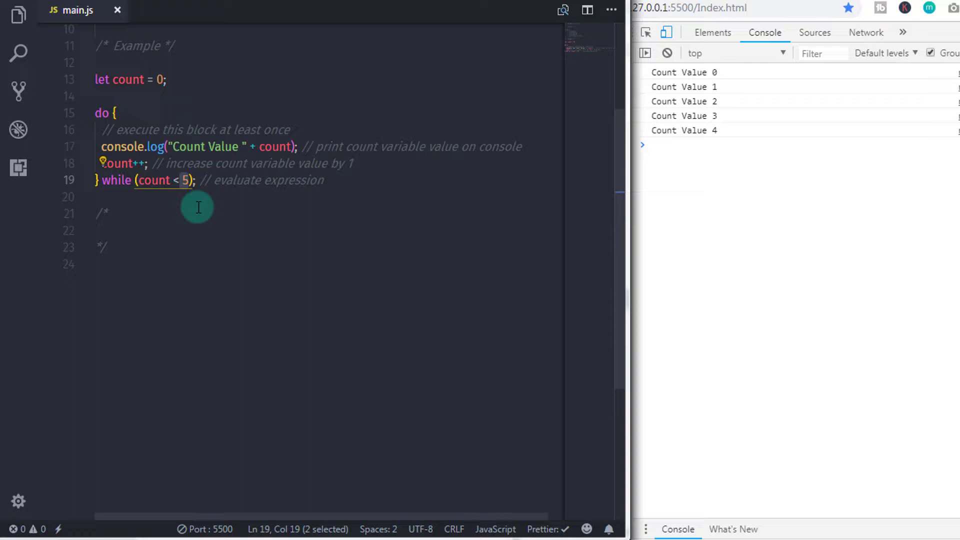
Step: Change the loop condition to count < 0, then highlight the do block body
{"action": "type", "text": "0"}
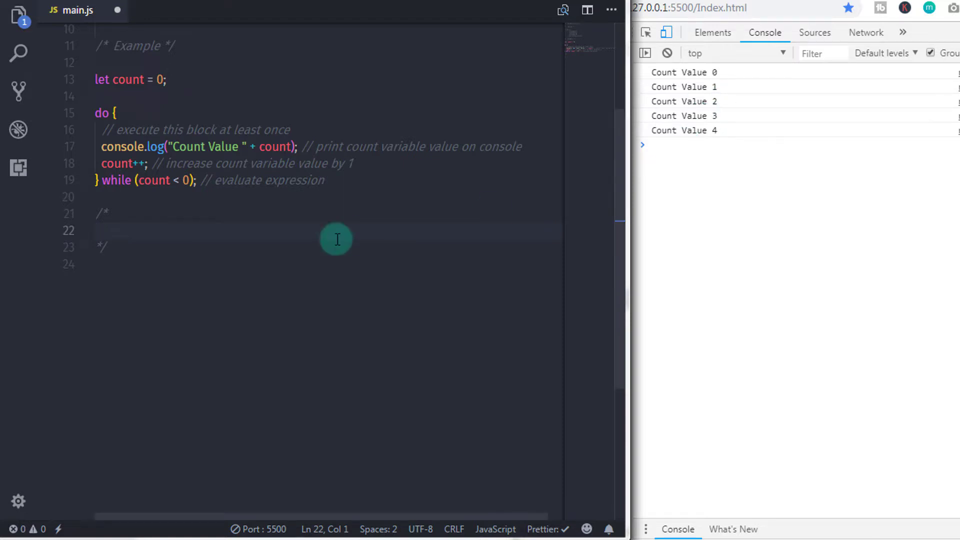
{"action": "left_click", "coordinate": [667, 53]}
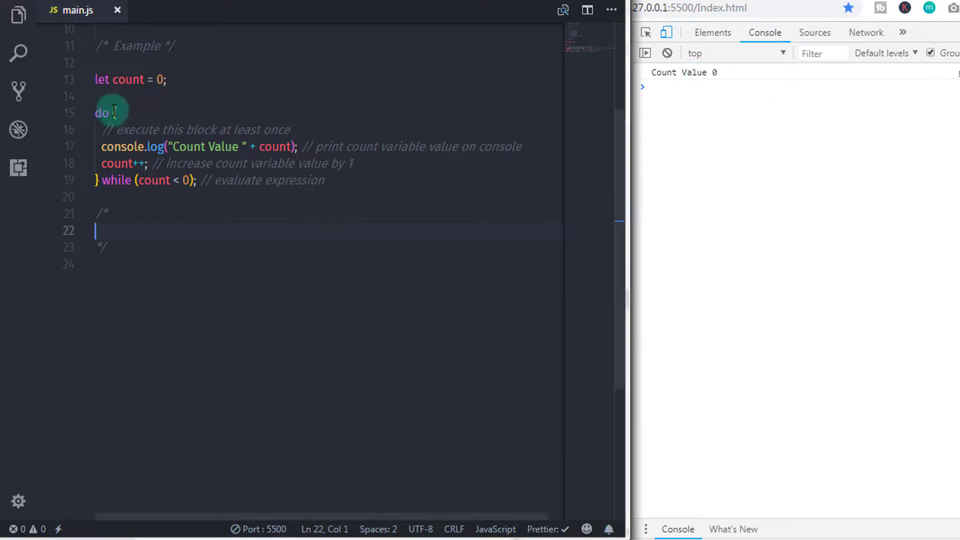
{"action": "left_click_drag", "start_coordinate": [113, 113], "coordinate": [101, 180]}
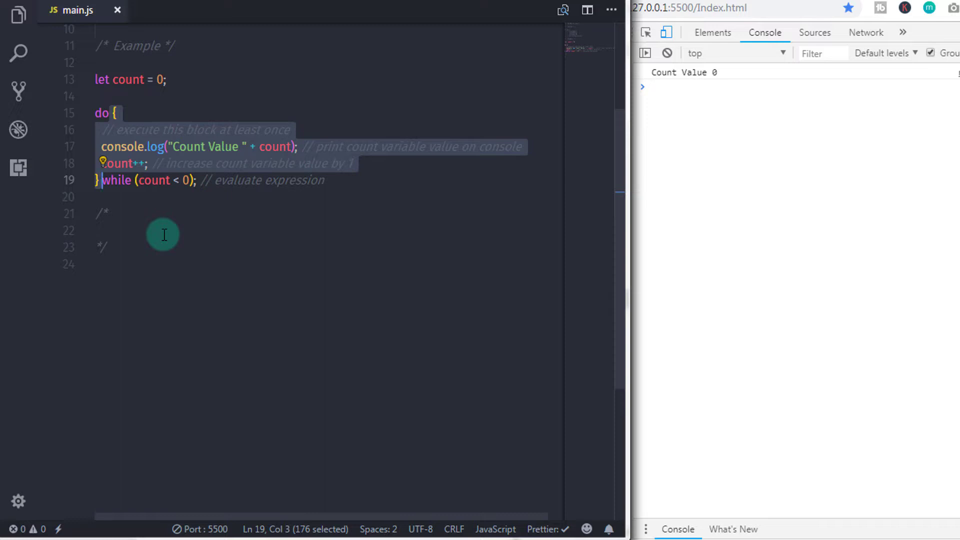
{"action": "mouse_move", "coordinate": [142, 193]}
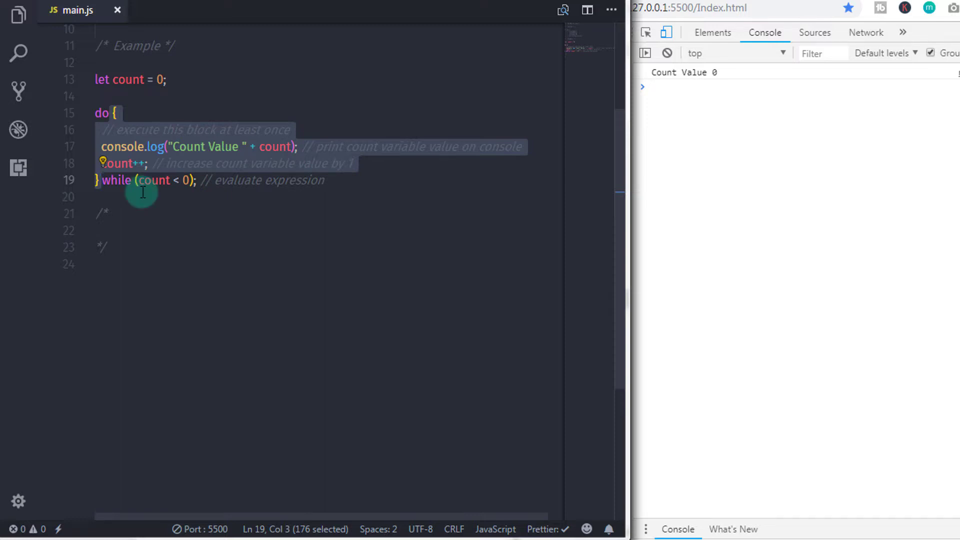
{"action": "mouse_move", "coordinate": [202, 182]}
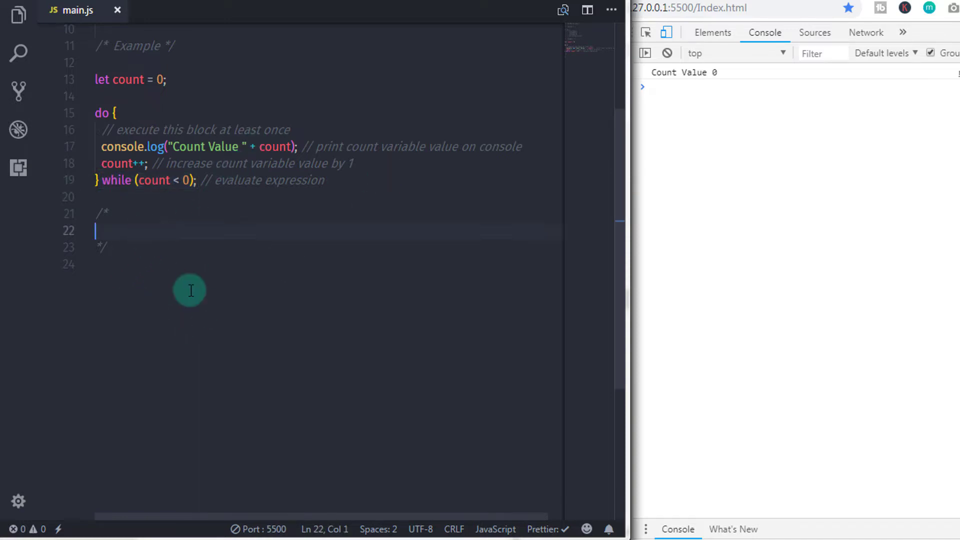
Step: Comment that the do block executes once, then returns false and the loop terminates
{"action": "type", "text": "do block executed at"}
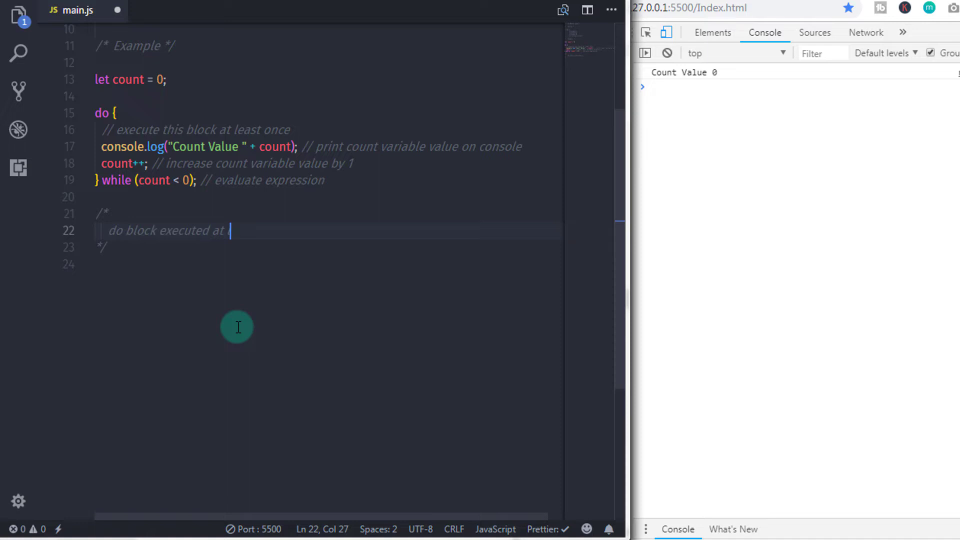
{"action": "type", "text": "least once so you will get count 0 on console"}
{"action": "type", "text": "(0 < 0"}
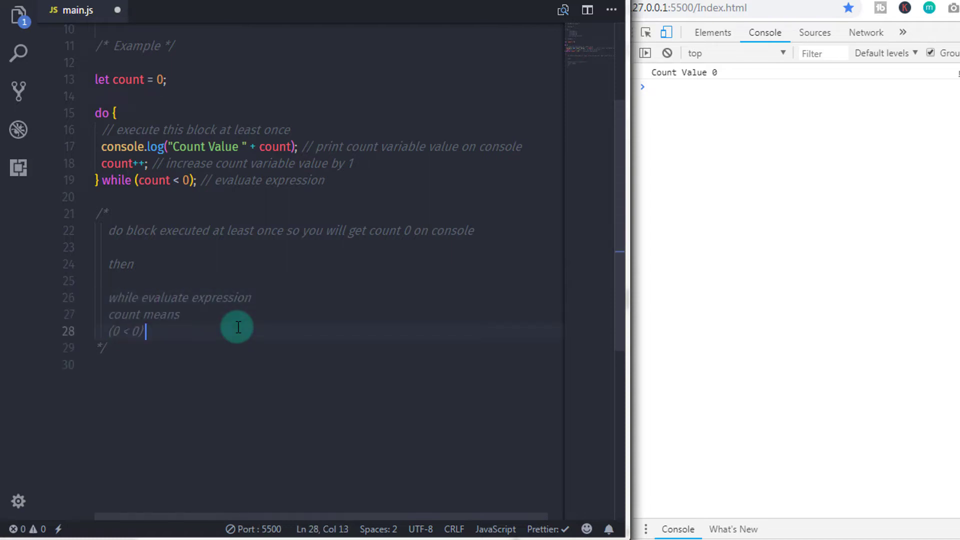
{"action": "type", "text": "return false"}
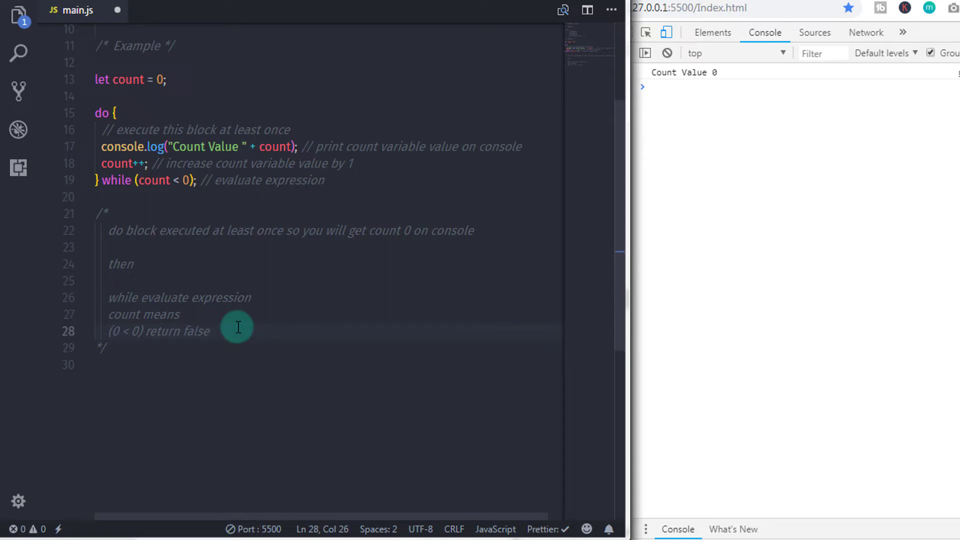
{"action": "type", "text": "loop terminated"}
{"action": "type", "text": "and"}
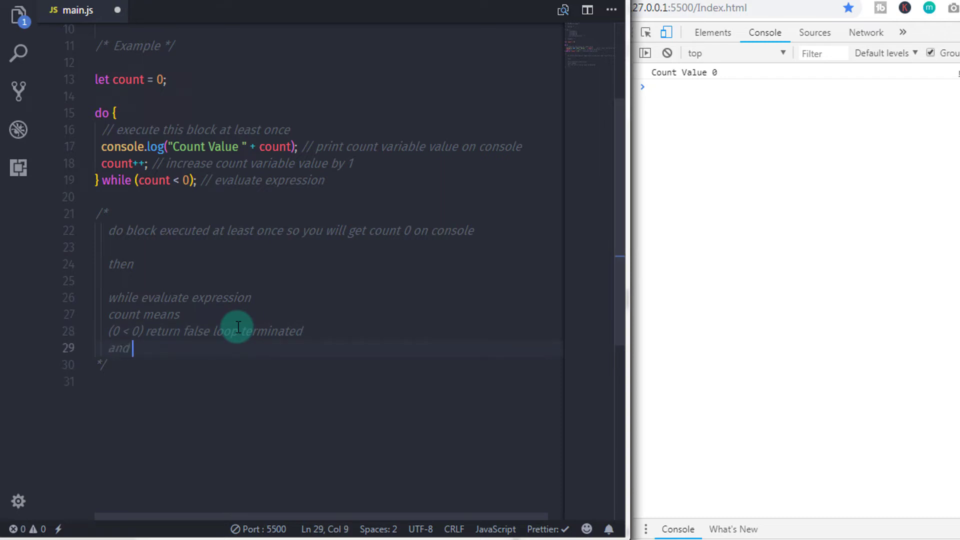
{"action": "type", "text": "you will get"}
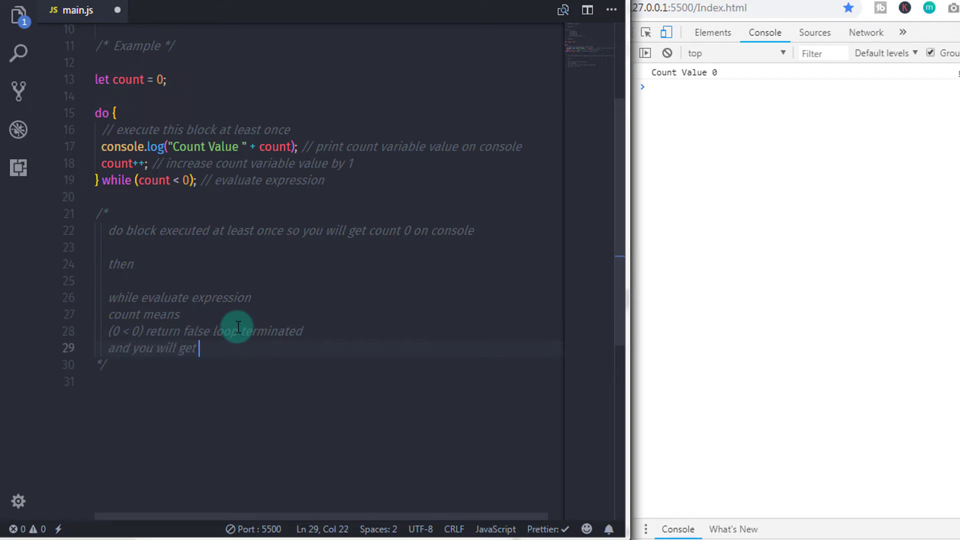
{"action": "type", "text": "count"}
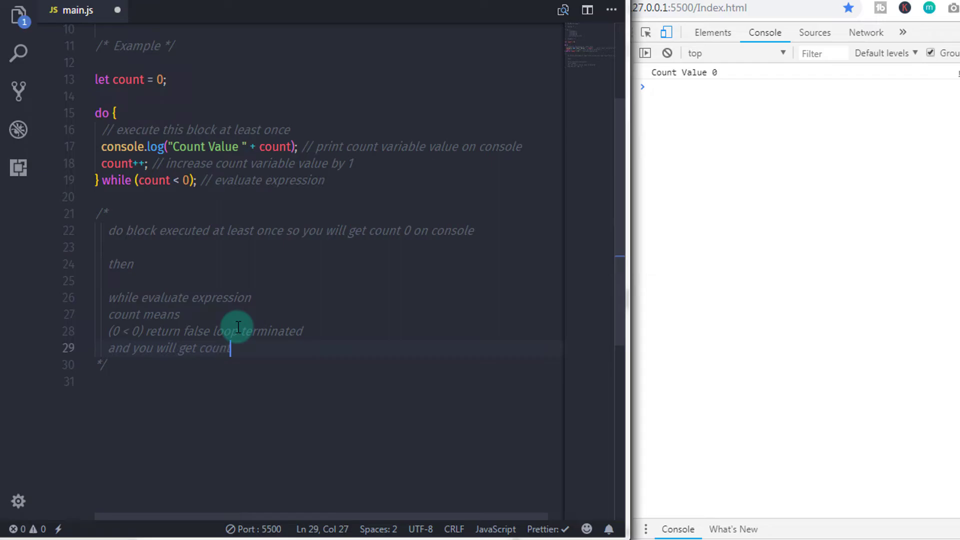